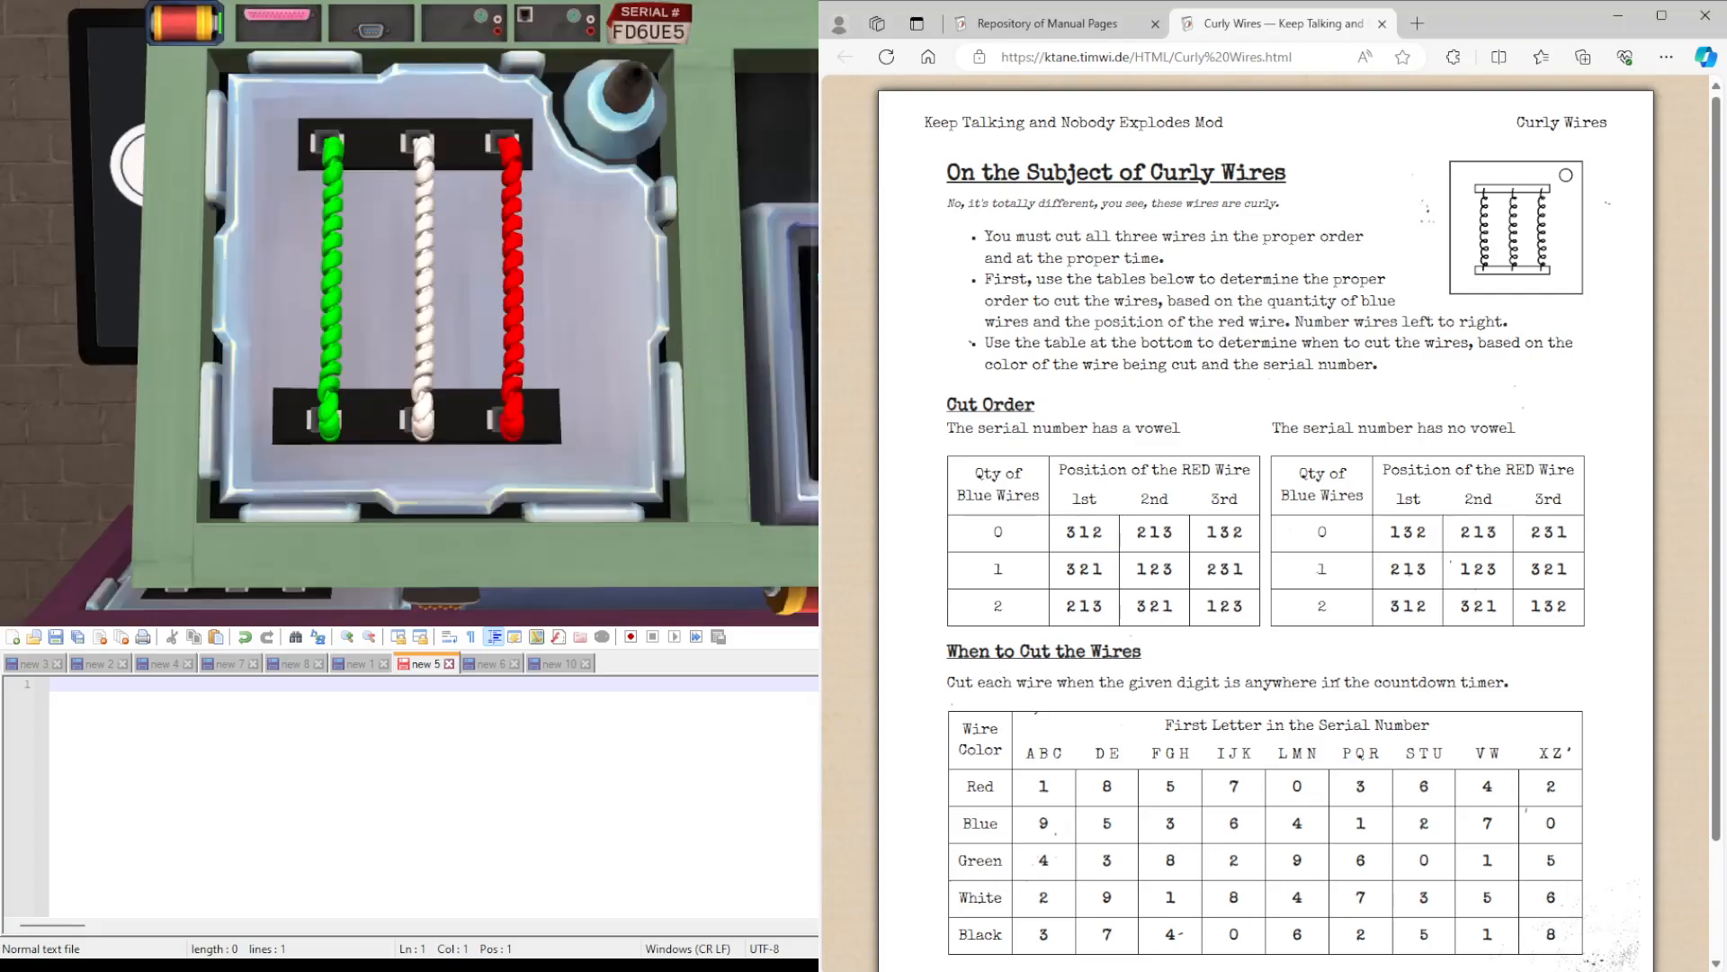
Highlight row 0 and column 3rd of the vowel Cut Order table, giving order 132.
double_click(1216, 173)
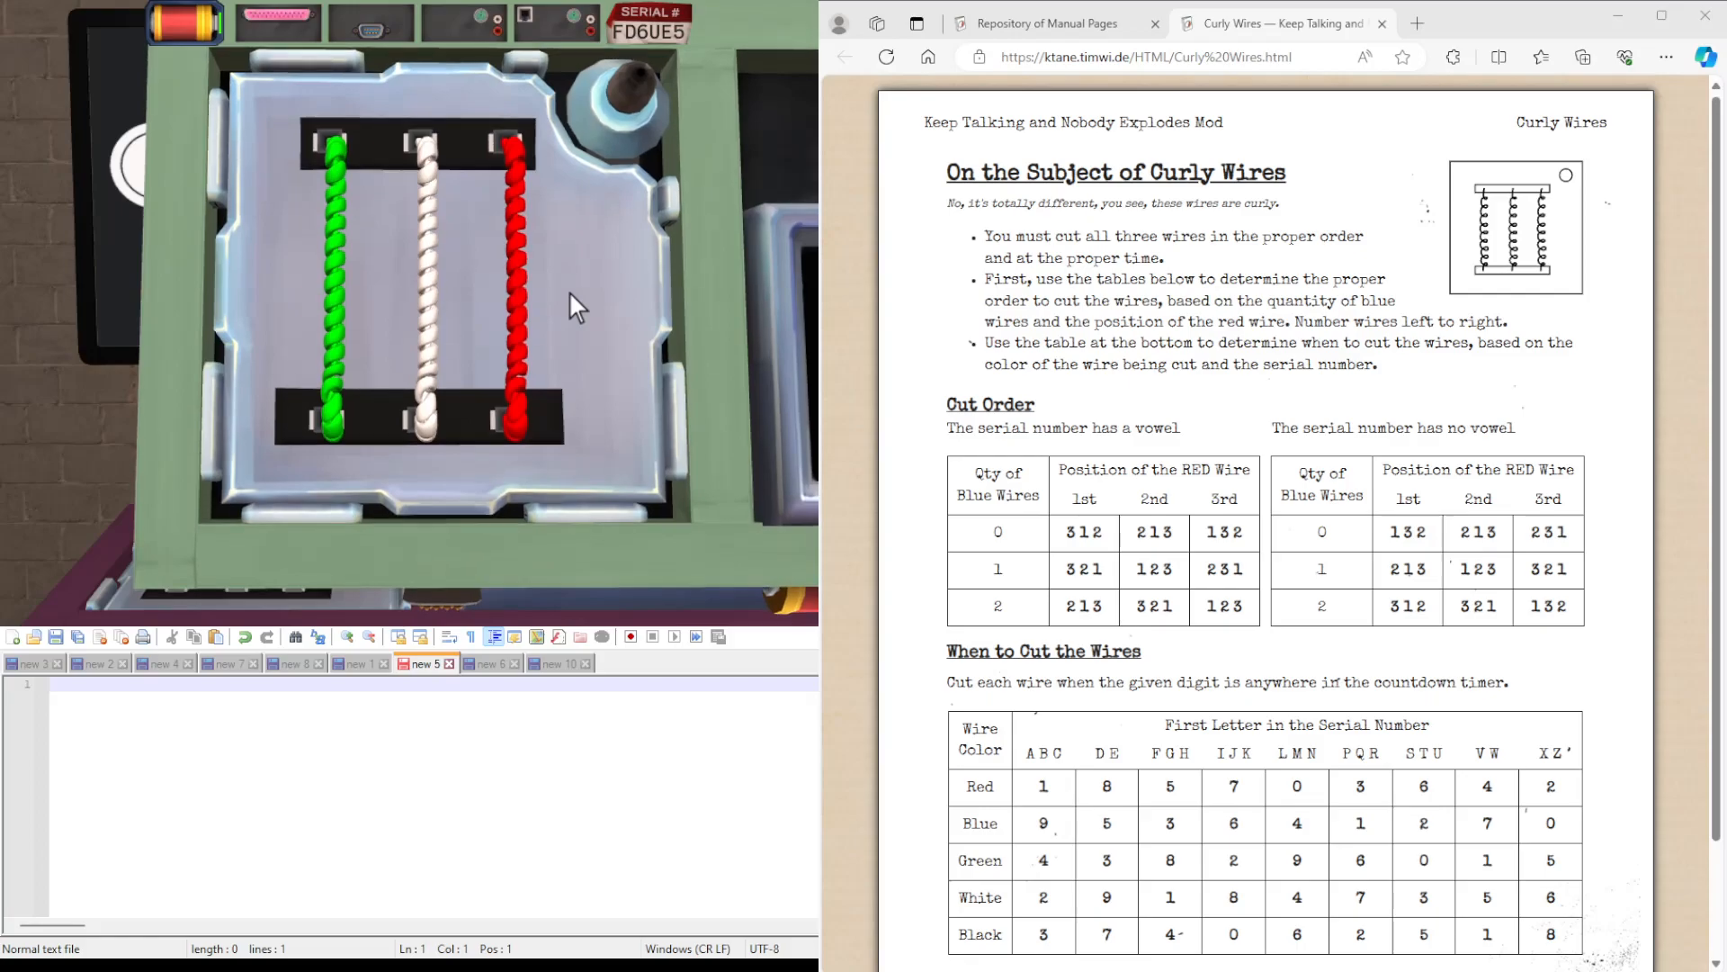
mouse_move(1078, 443)
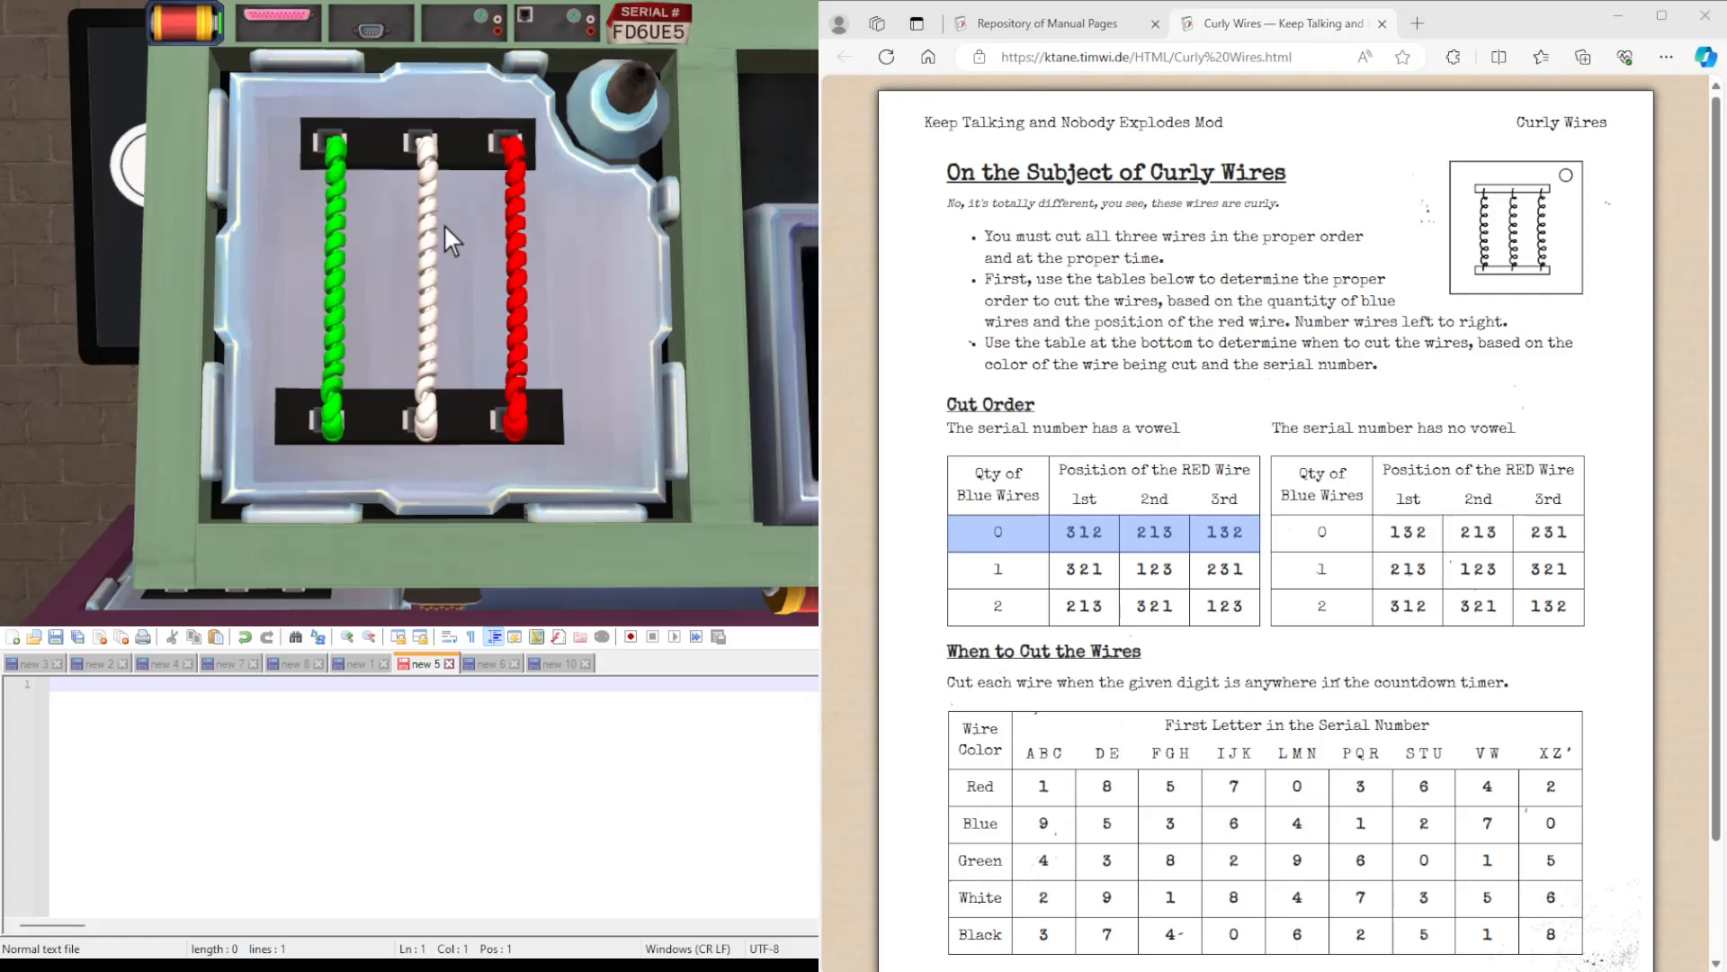
mouse_move(1211, 523)
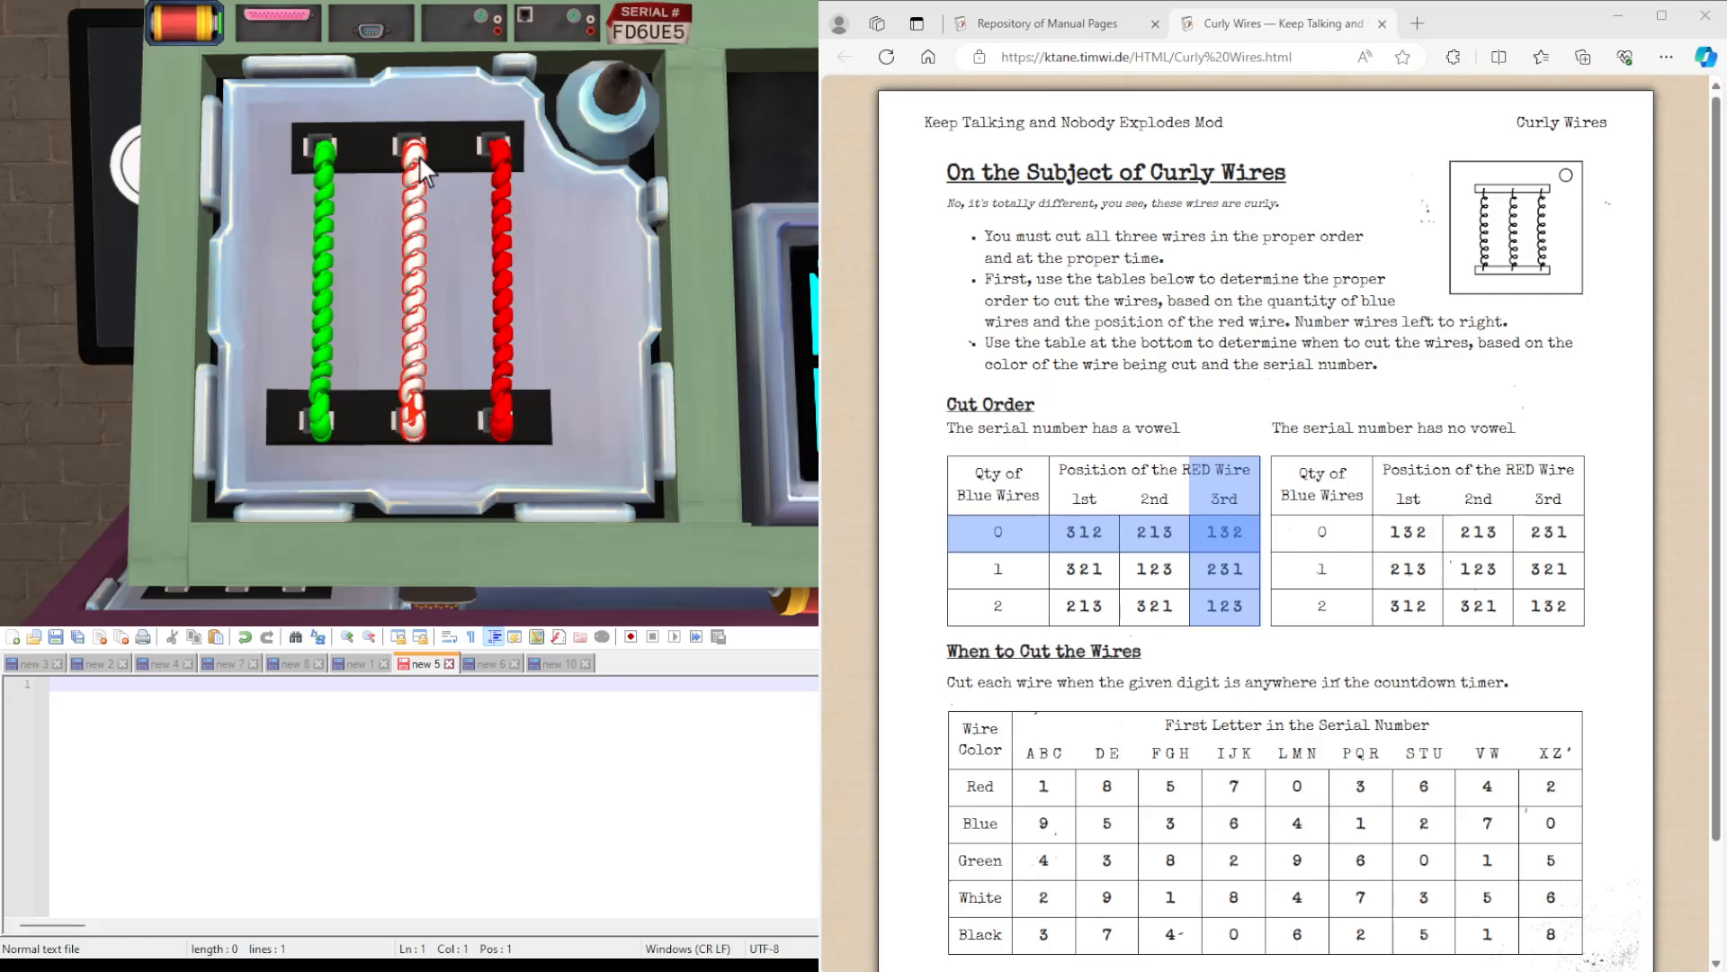
left_click(412, 166)
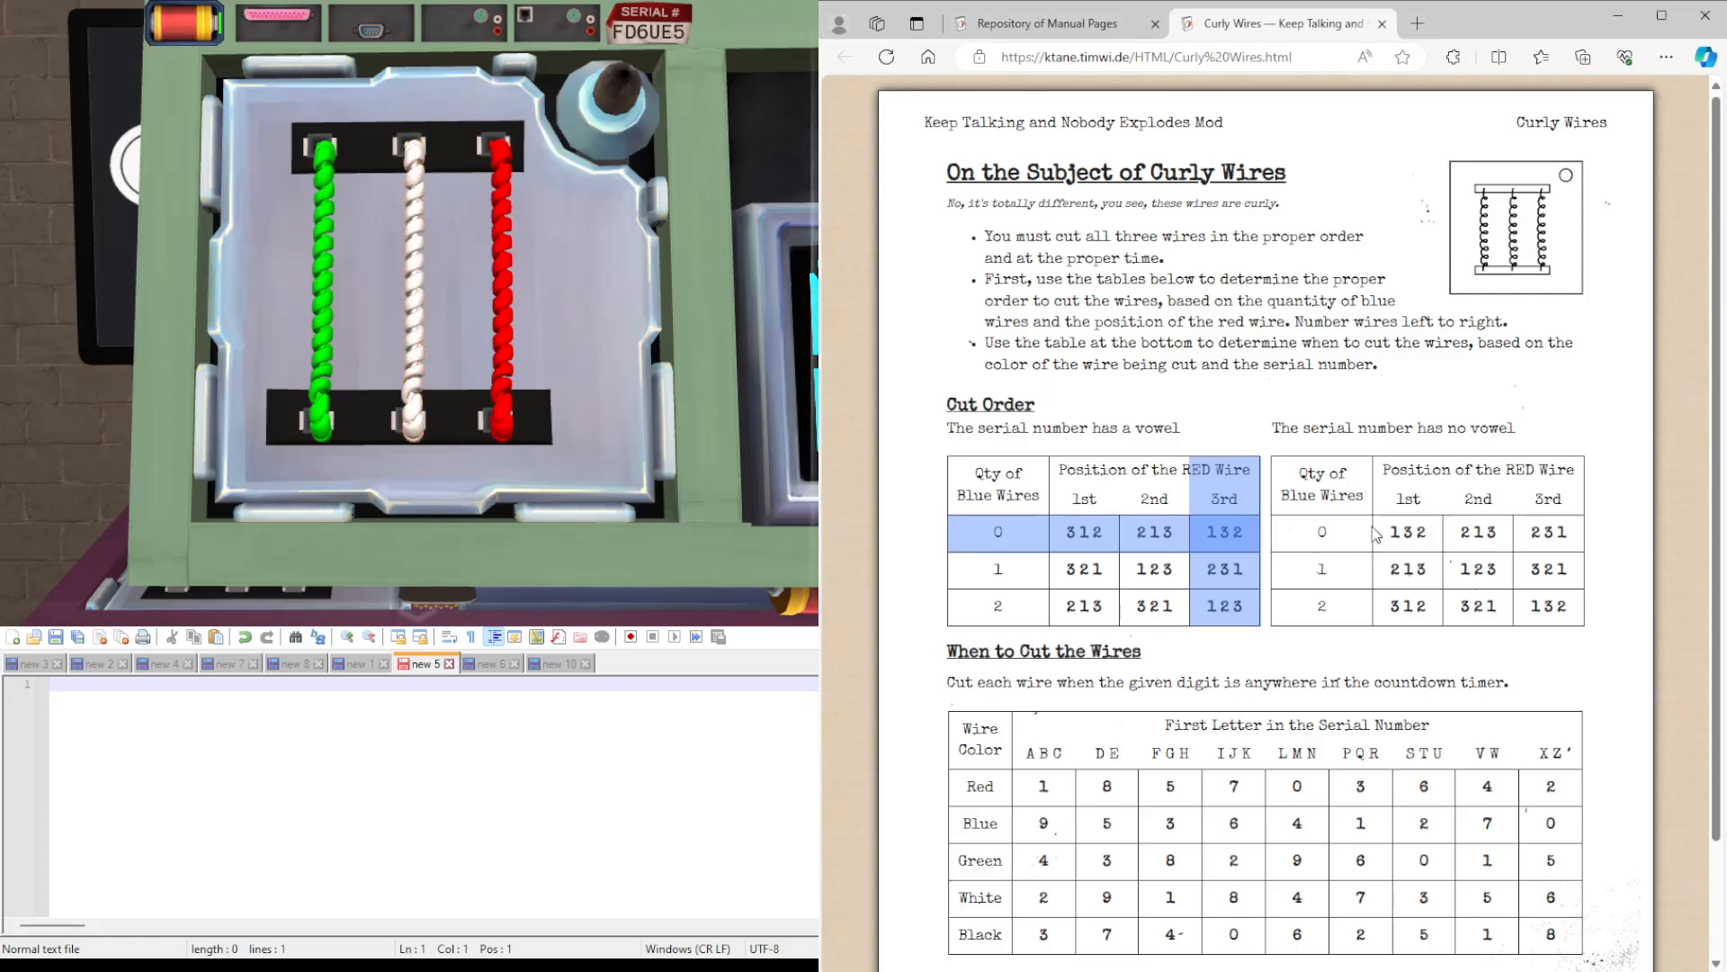
Scroll the manual down to the When to Cut the Wires timing table.
scroll("down", 3)
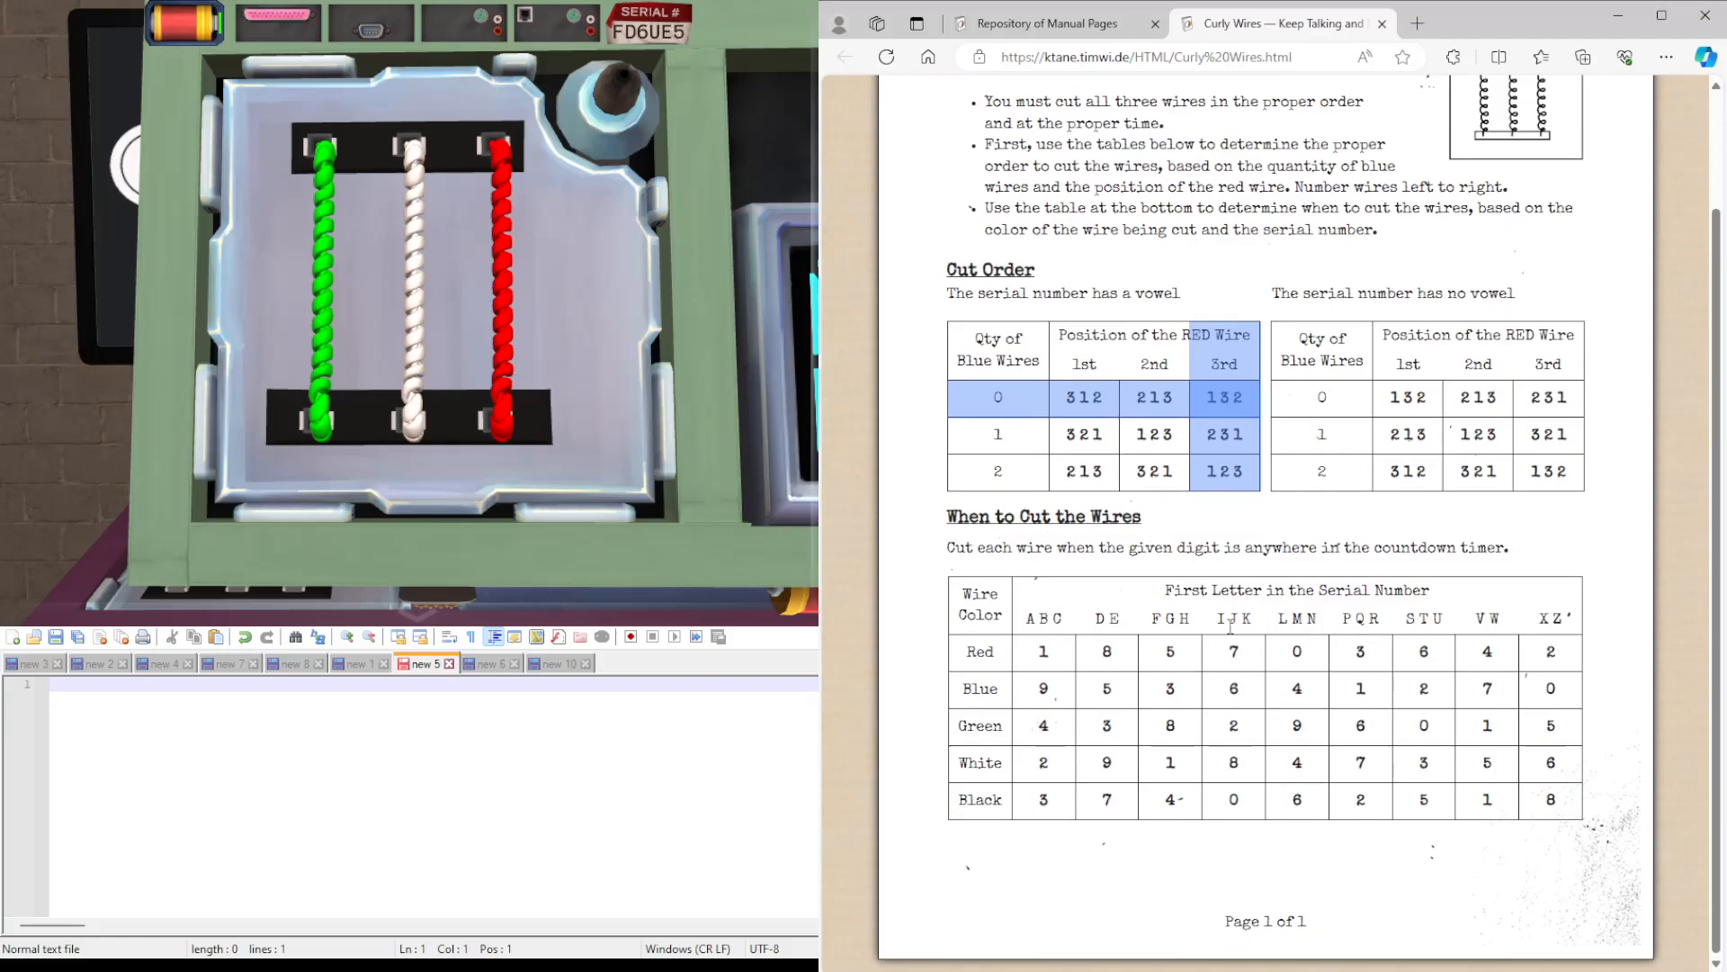
mouse_move(1306, 621)
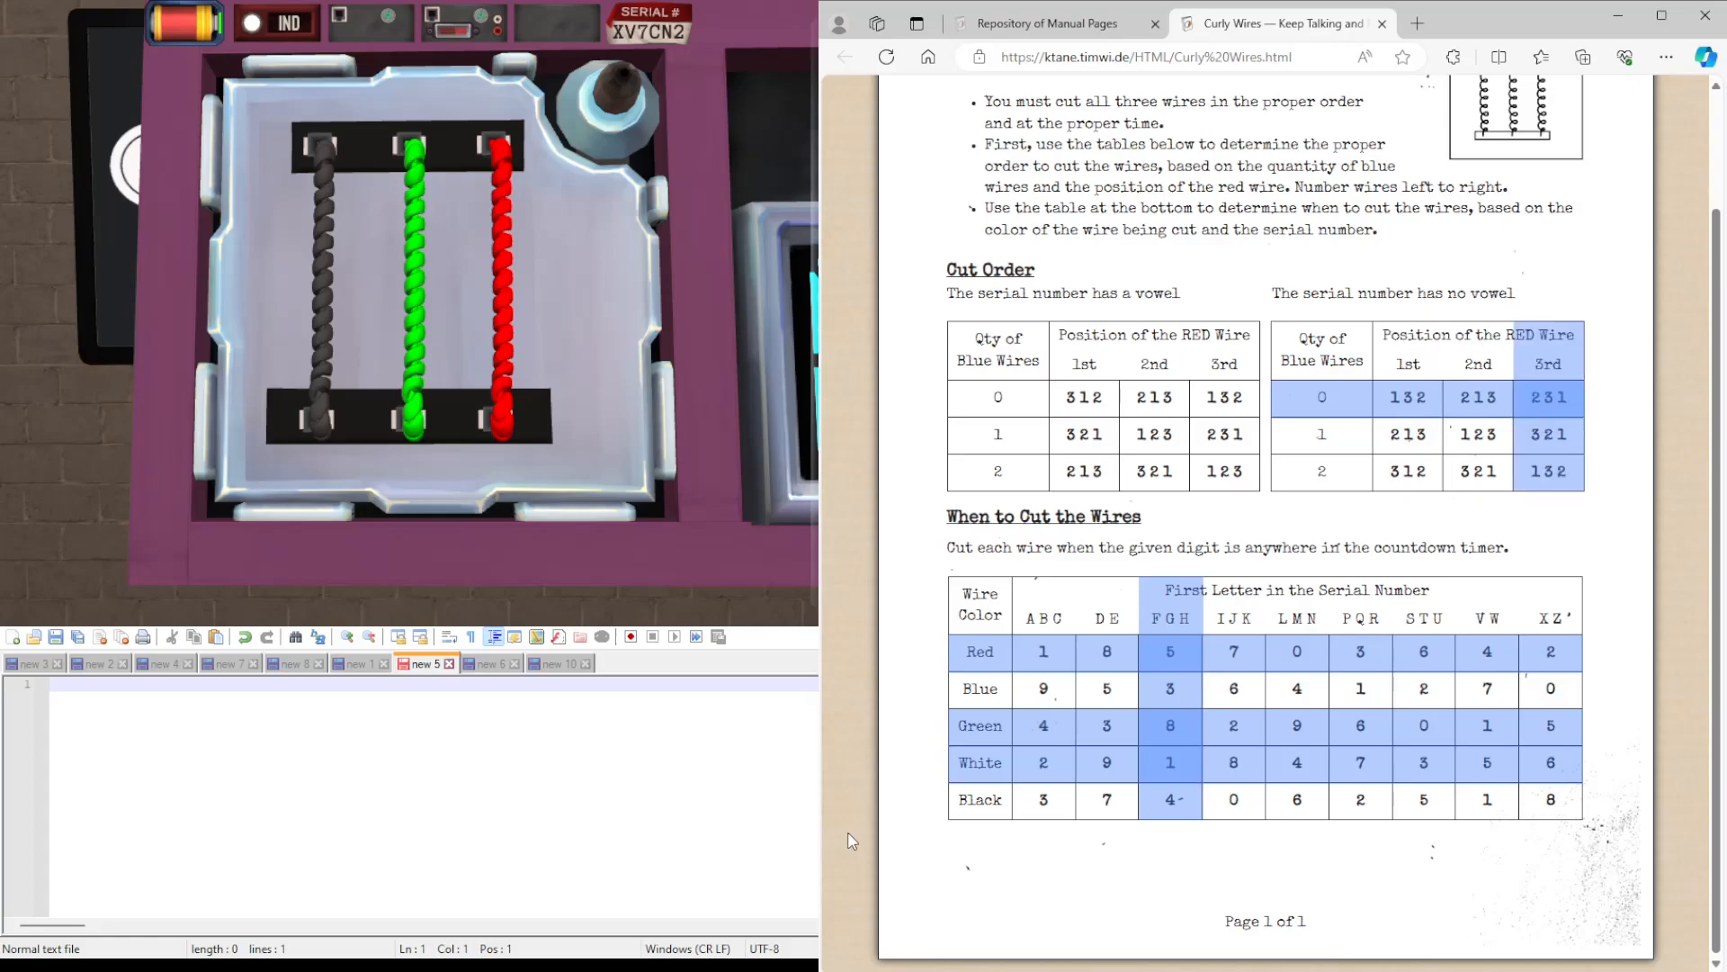
mouse_move(1541, 385)
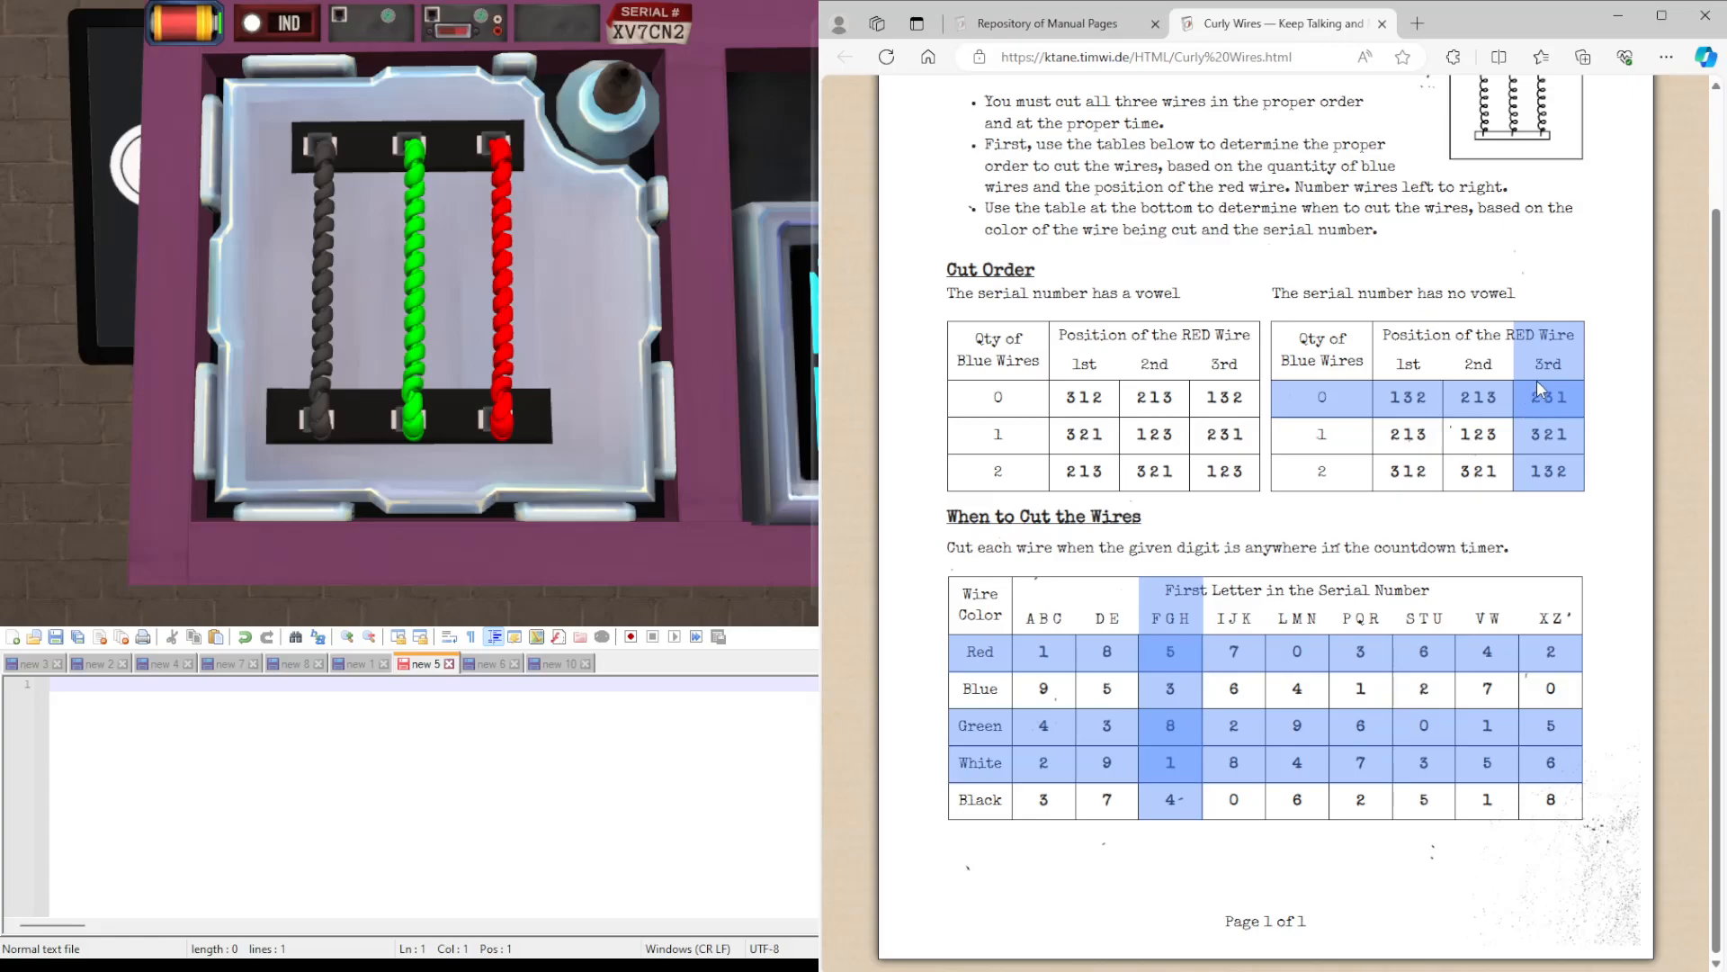
mouse_move(1568, 389)
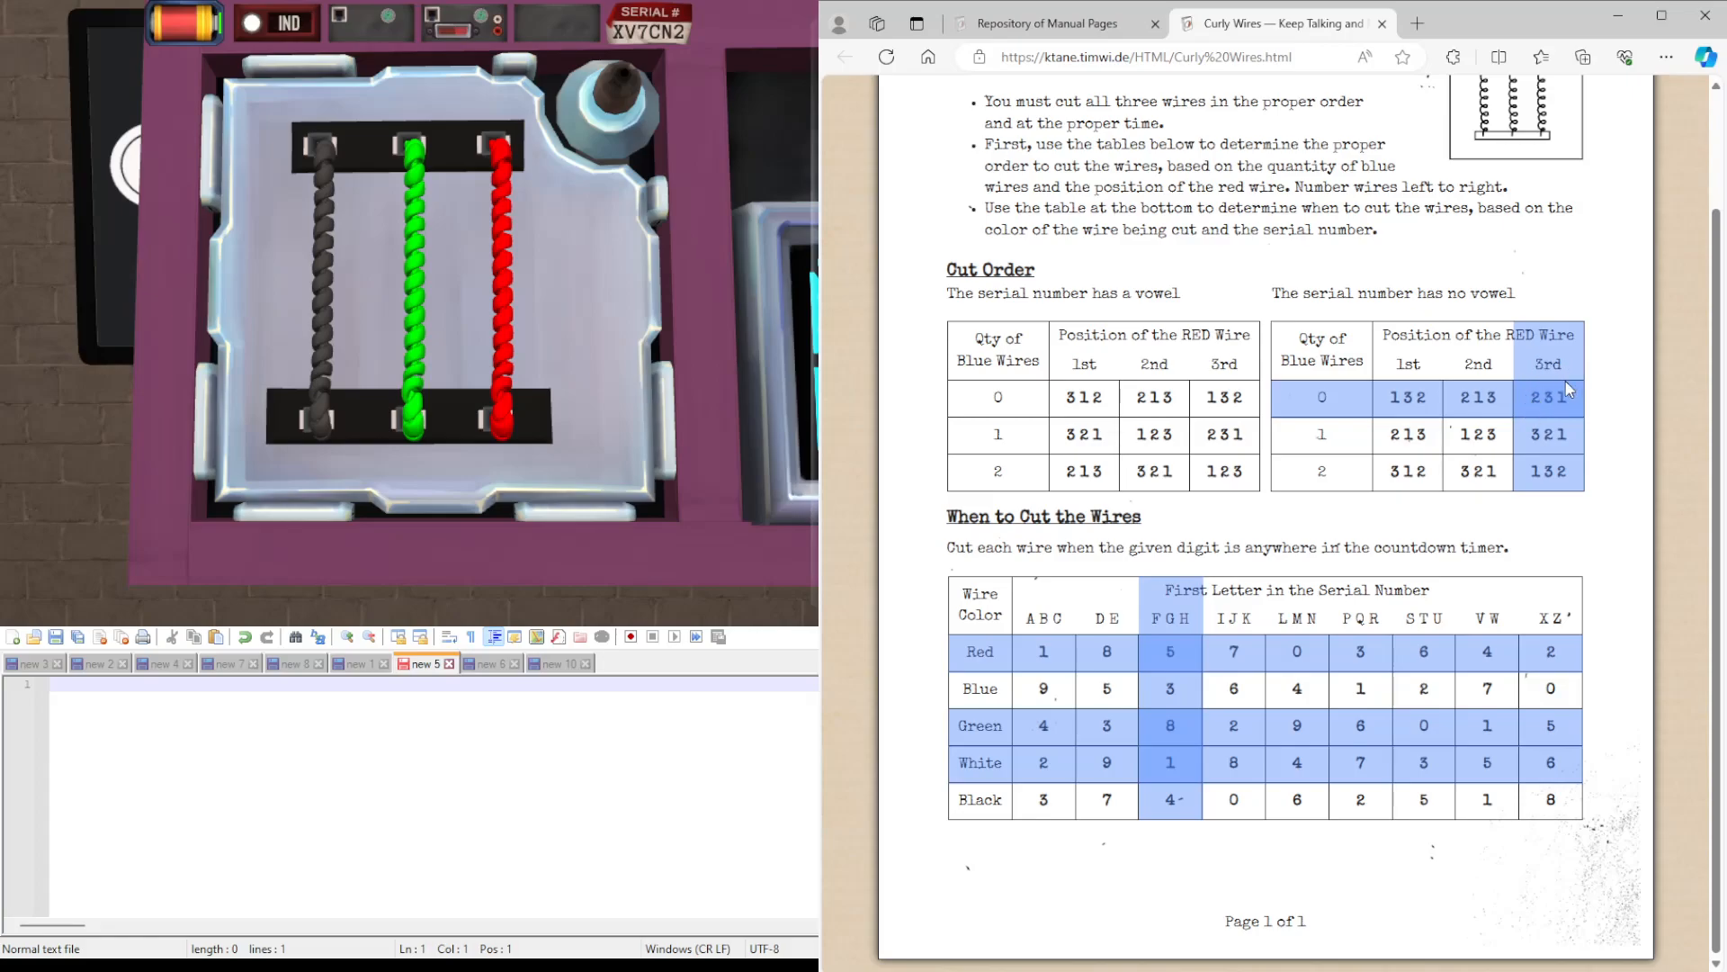
mouse_move(1333, 428)
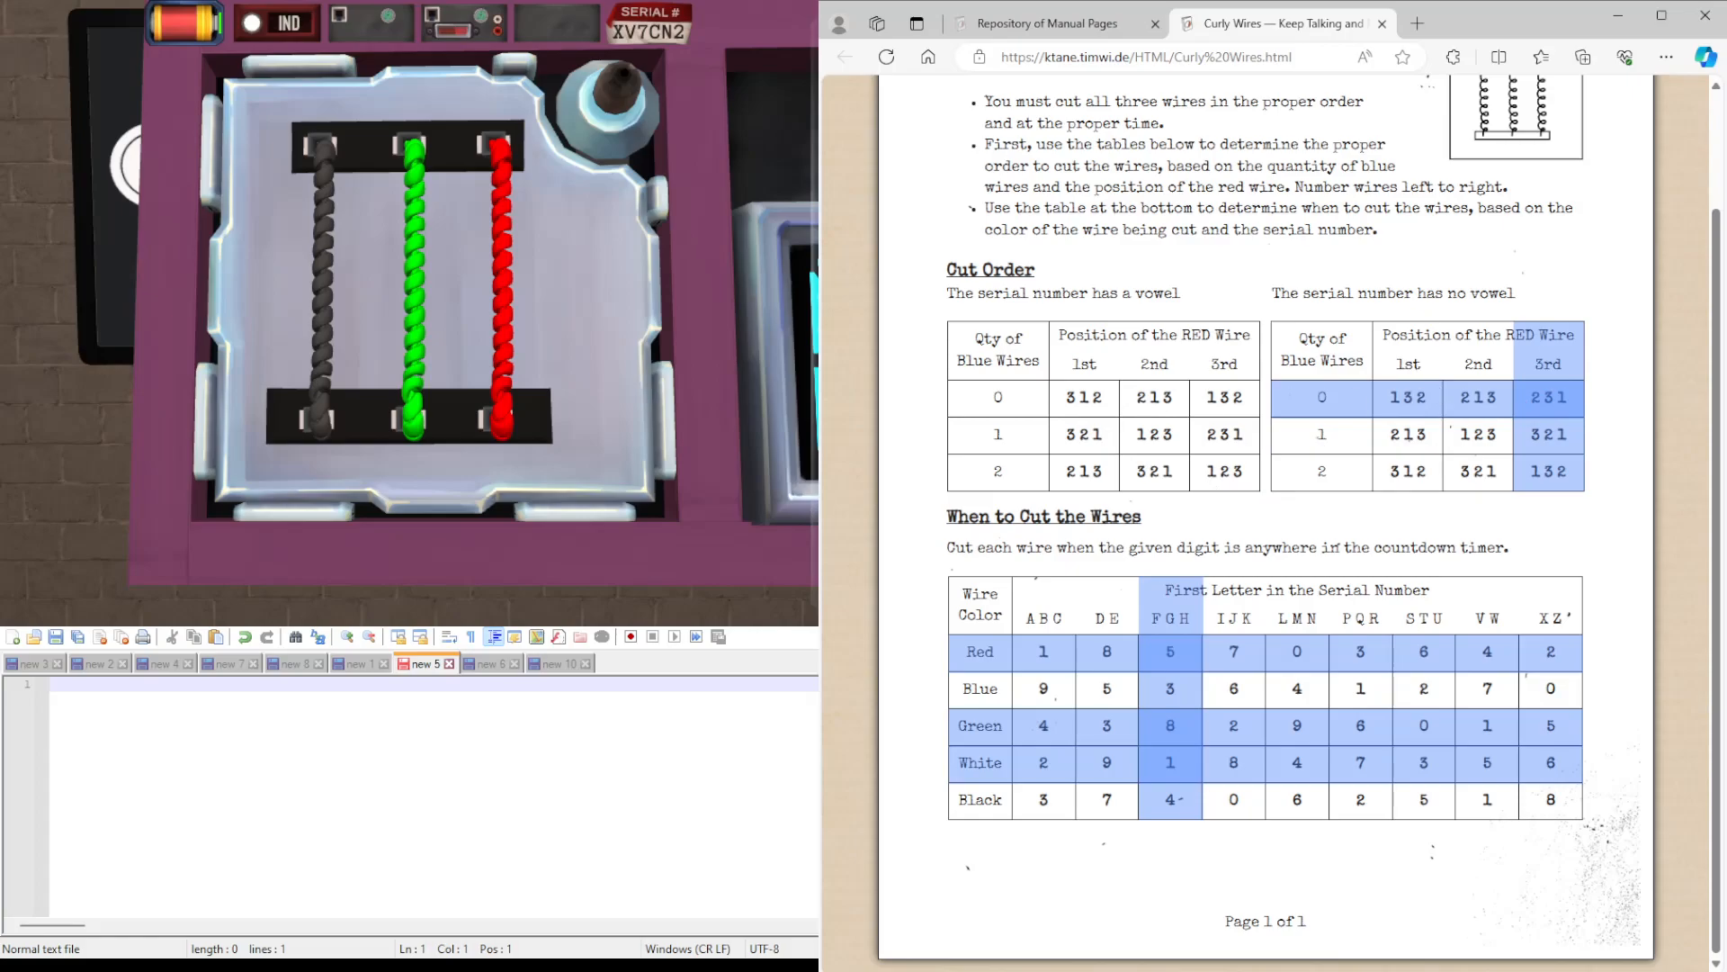
Return to the bomb and cut the leftmost black wire when the timer shows its XZ digit.
left_click(320, 307)
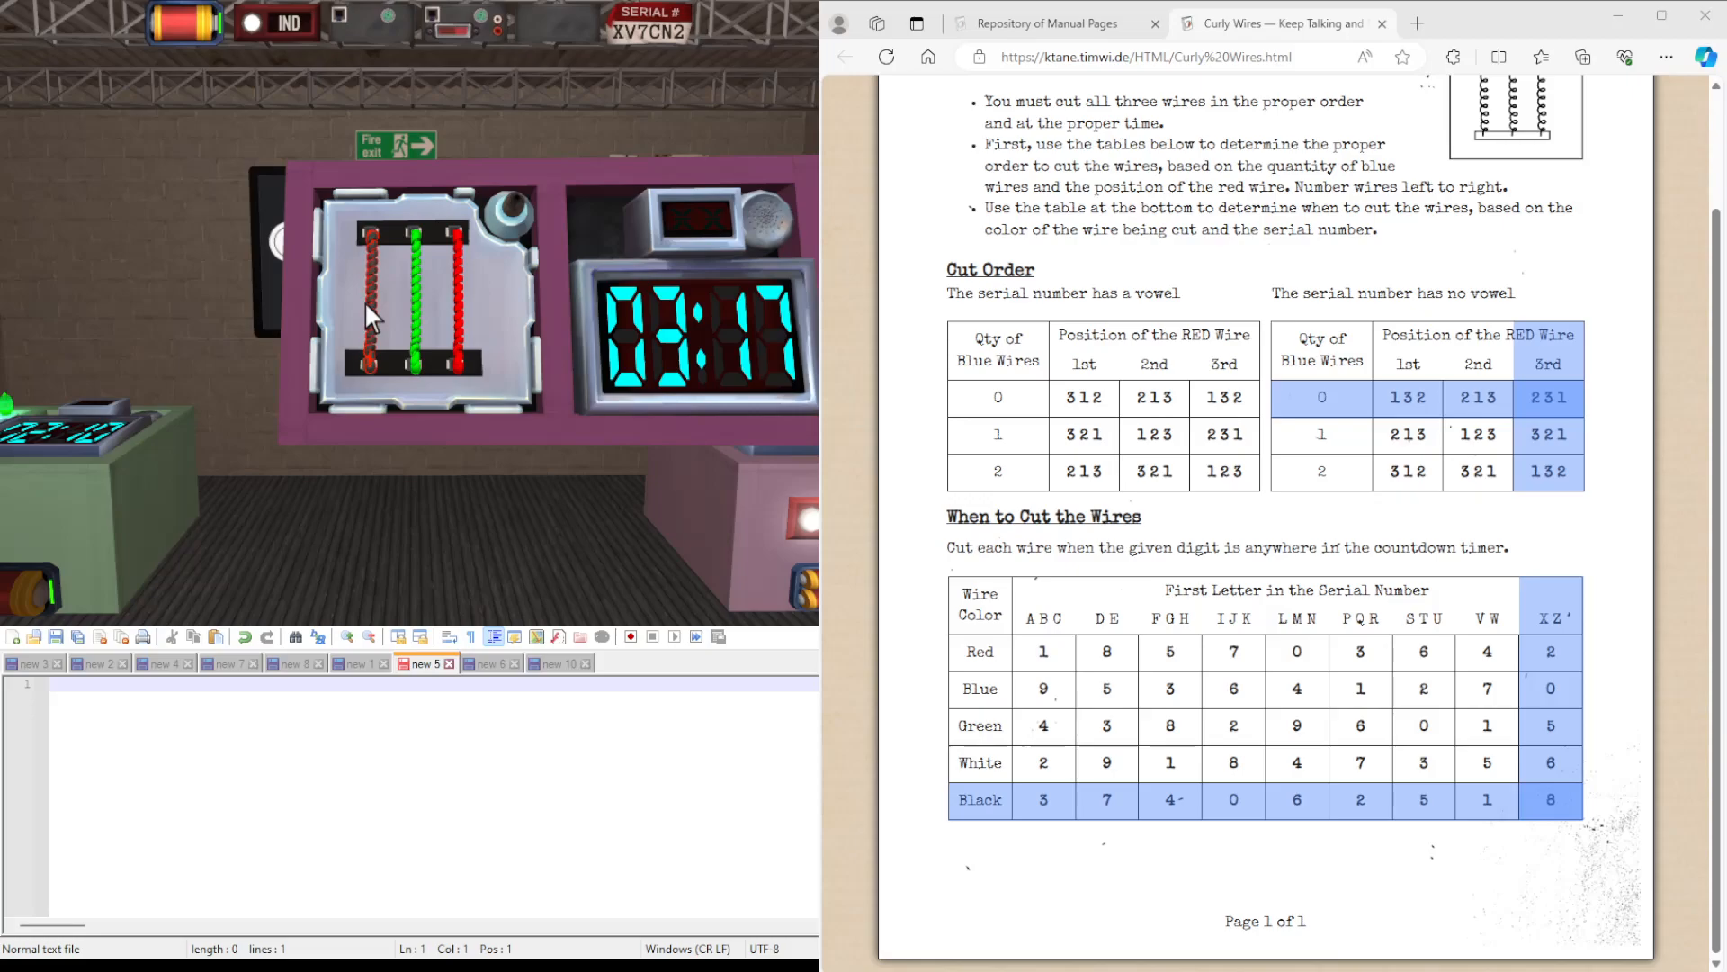
left_click(369, 302)
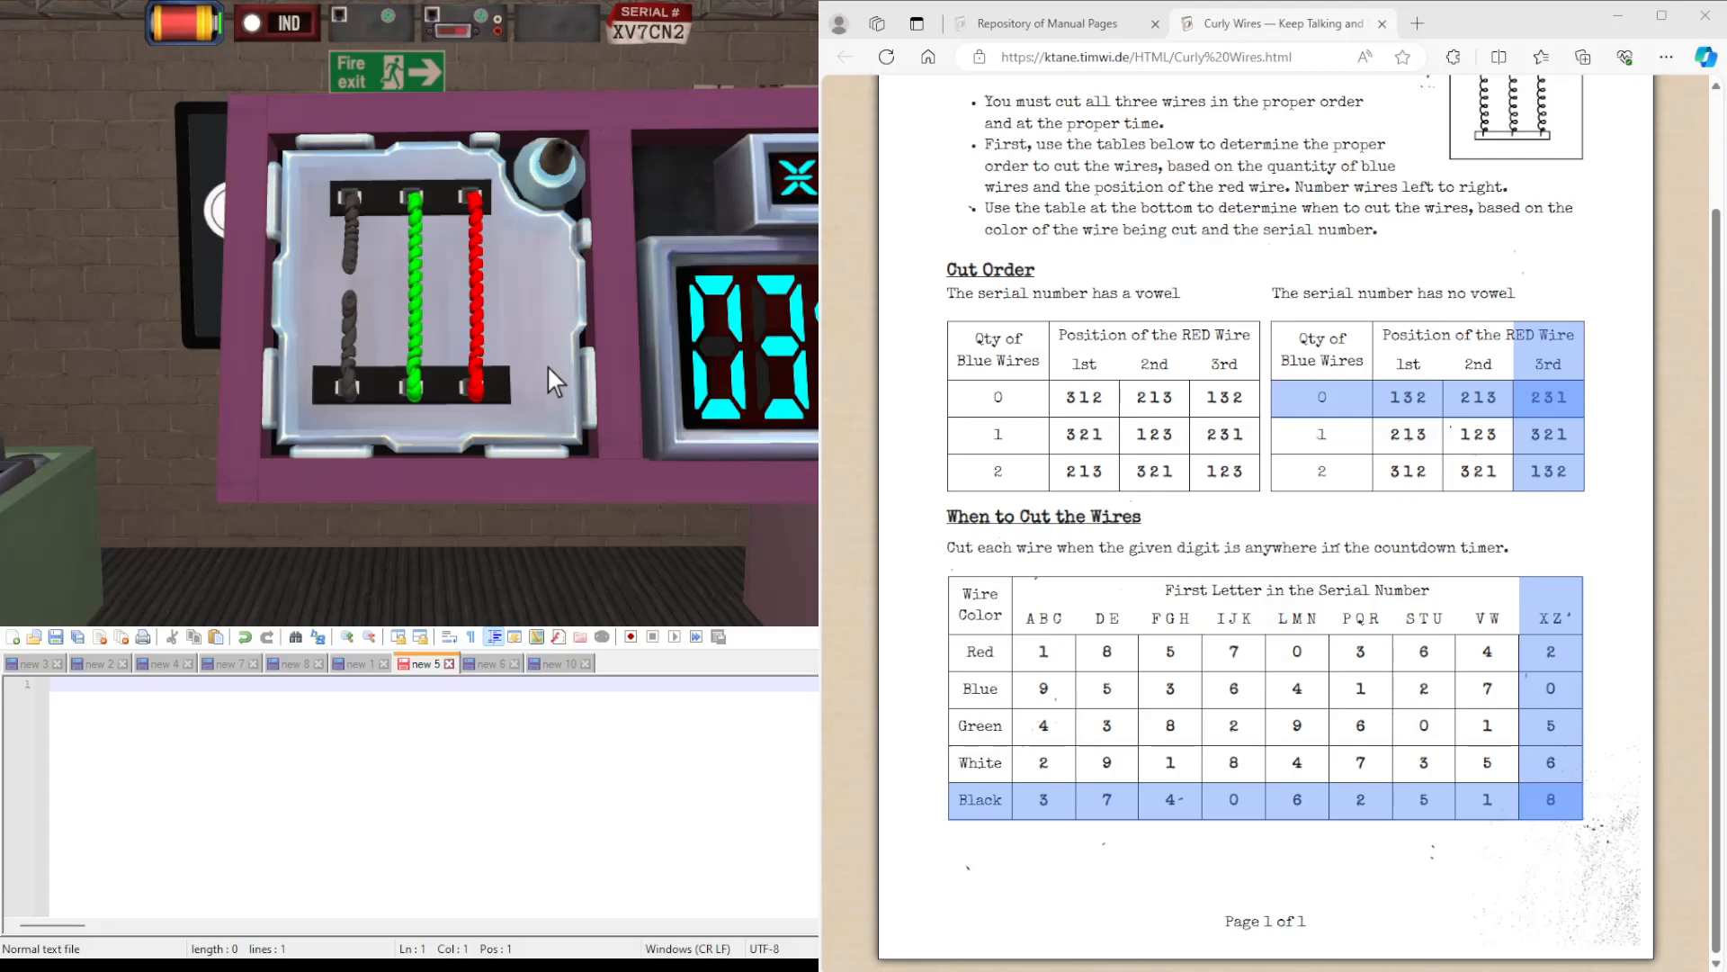
mouse_move(545, 385)
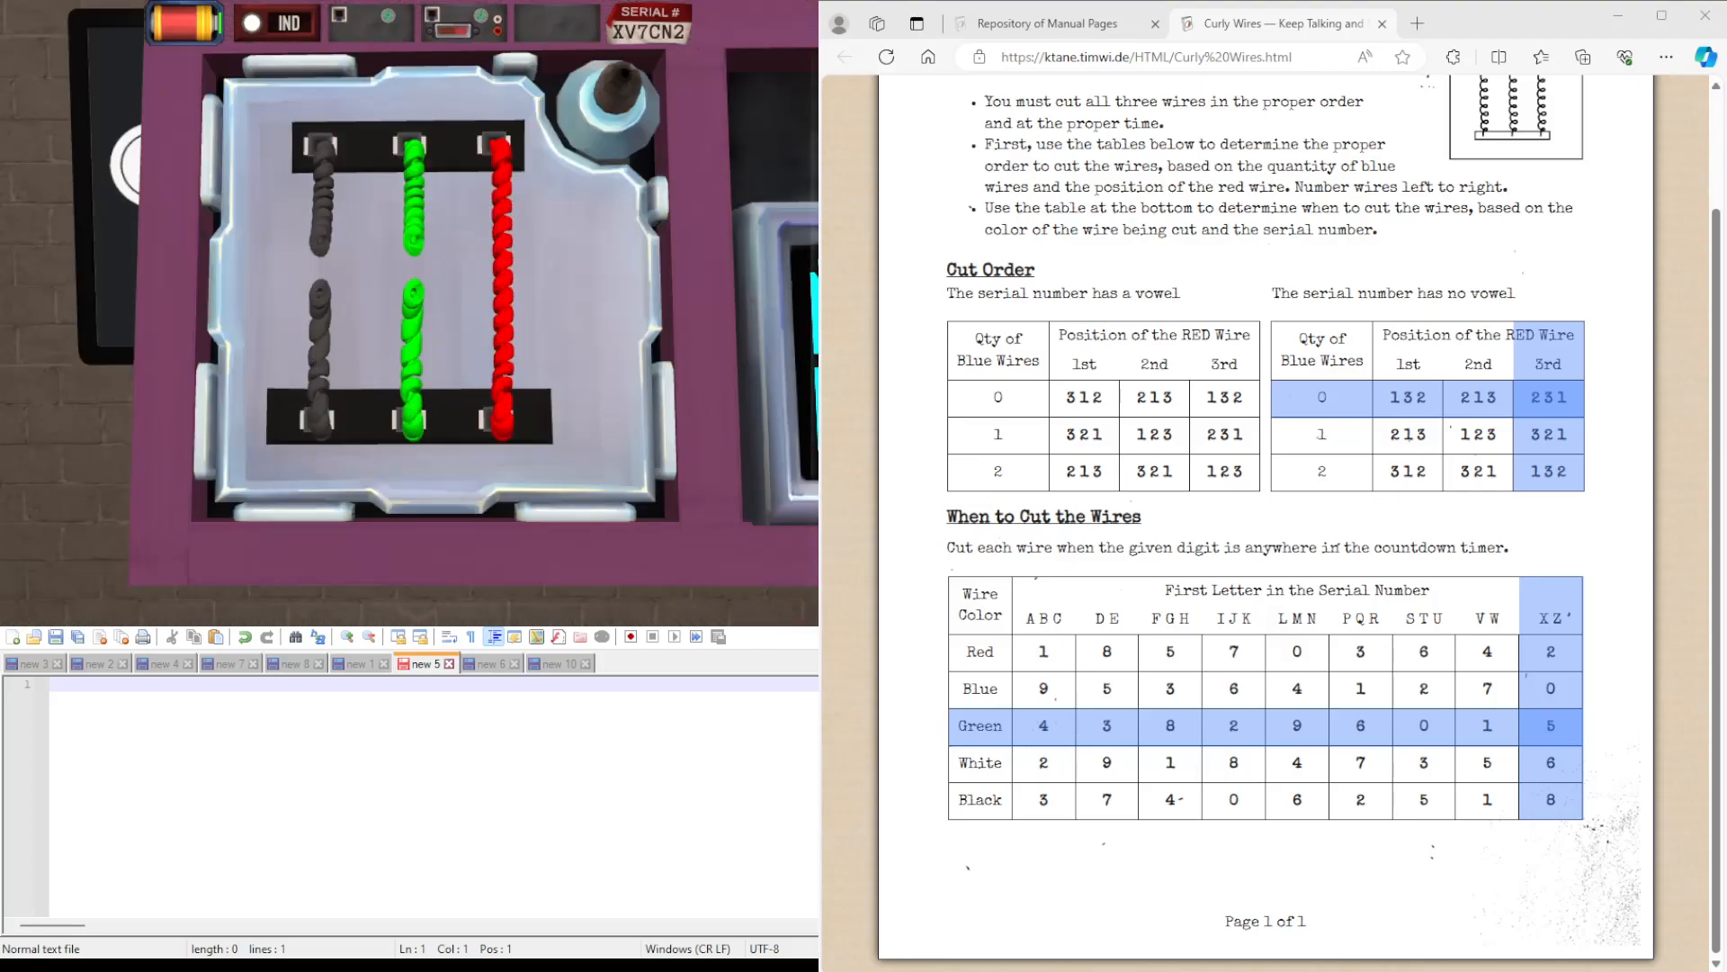
mouse_move(1515, 725)
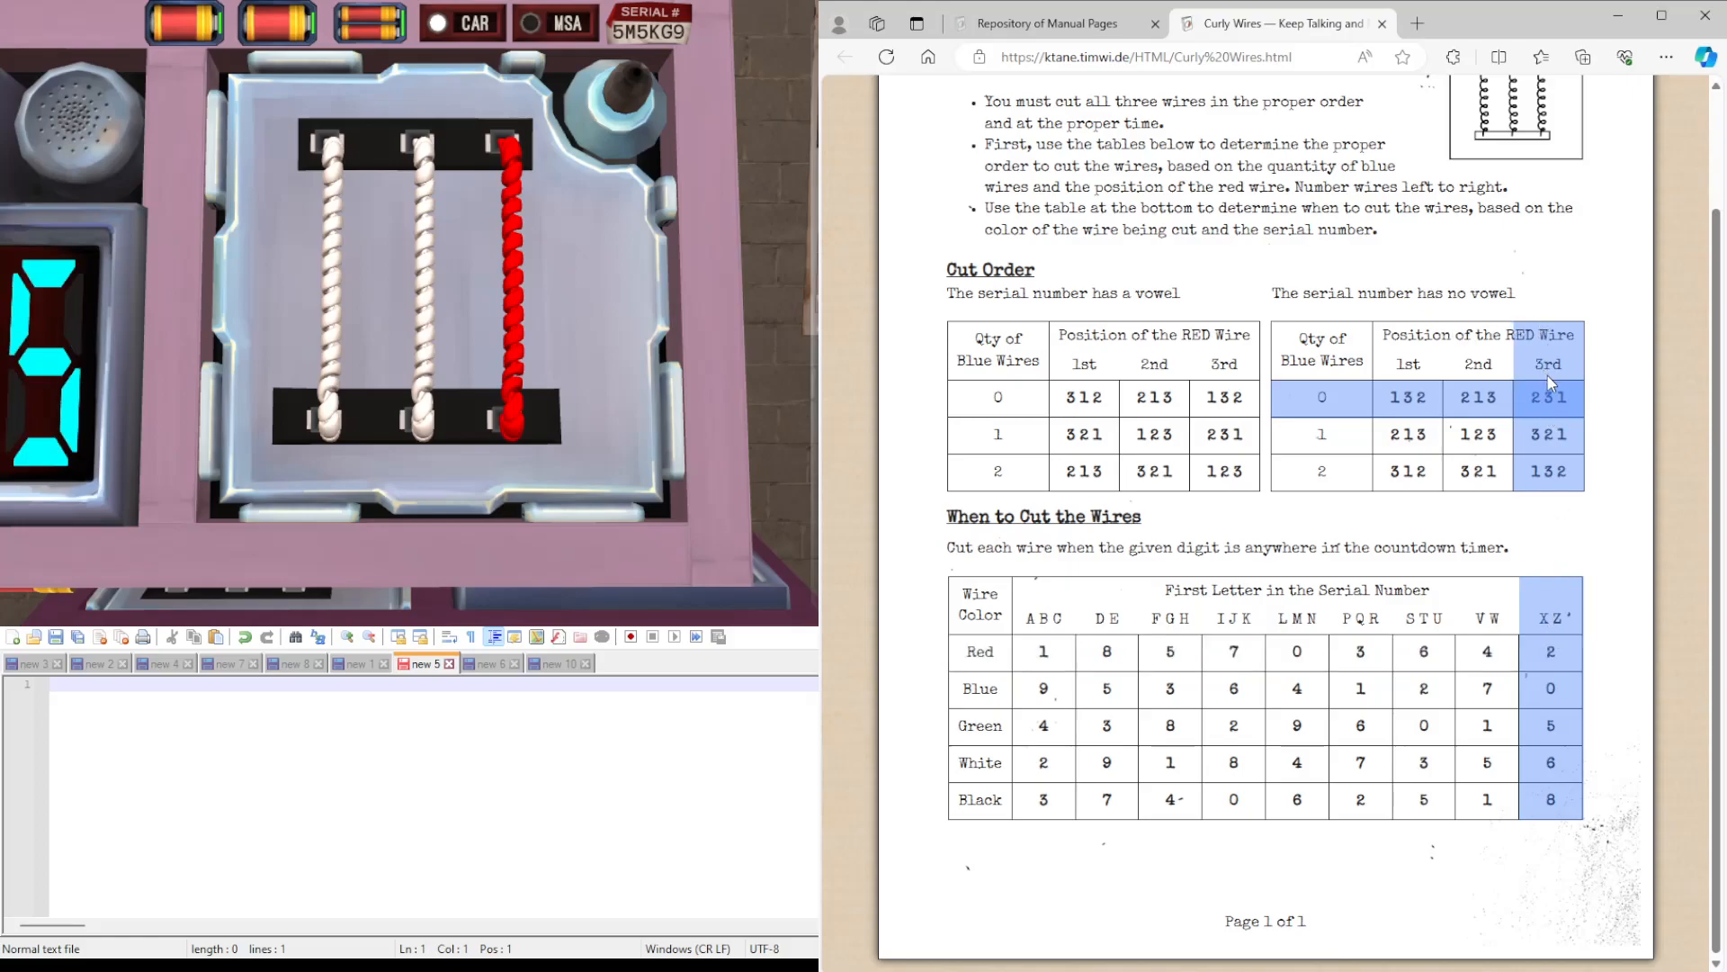
mouse_move(1498, 647)
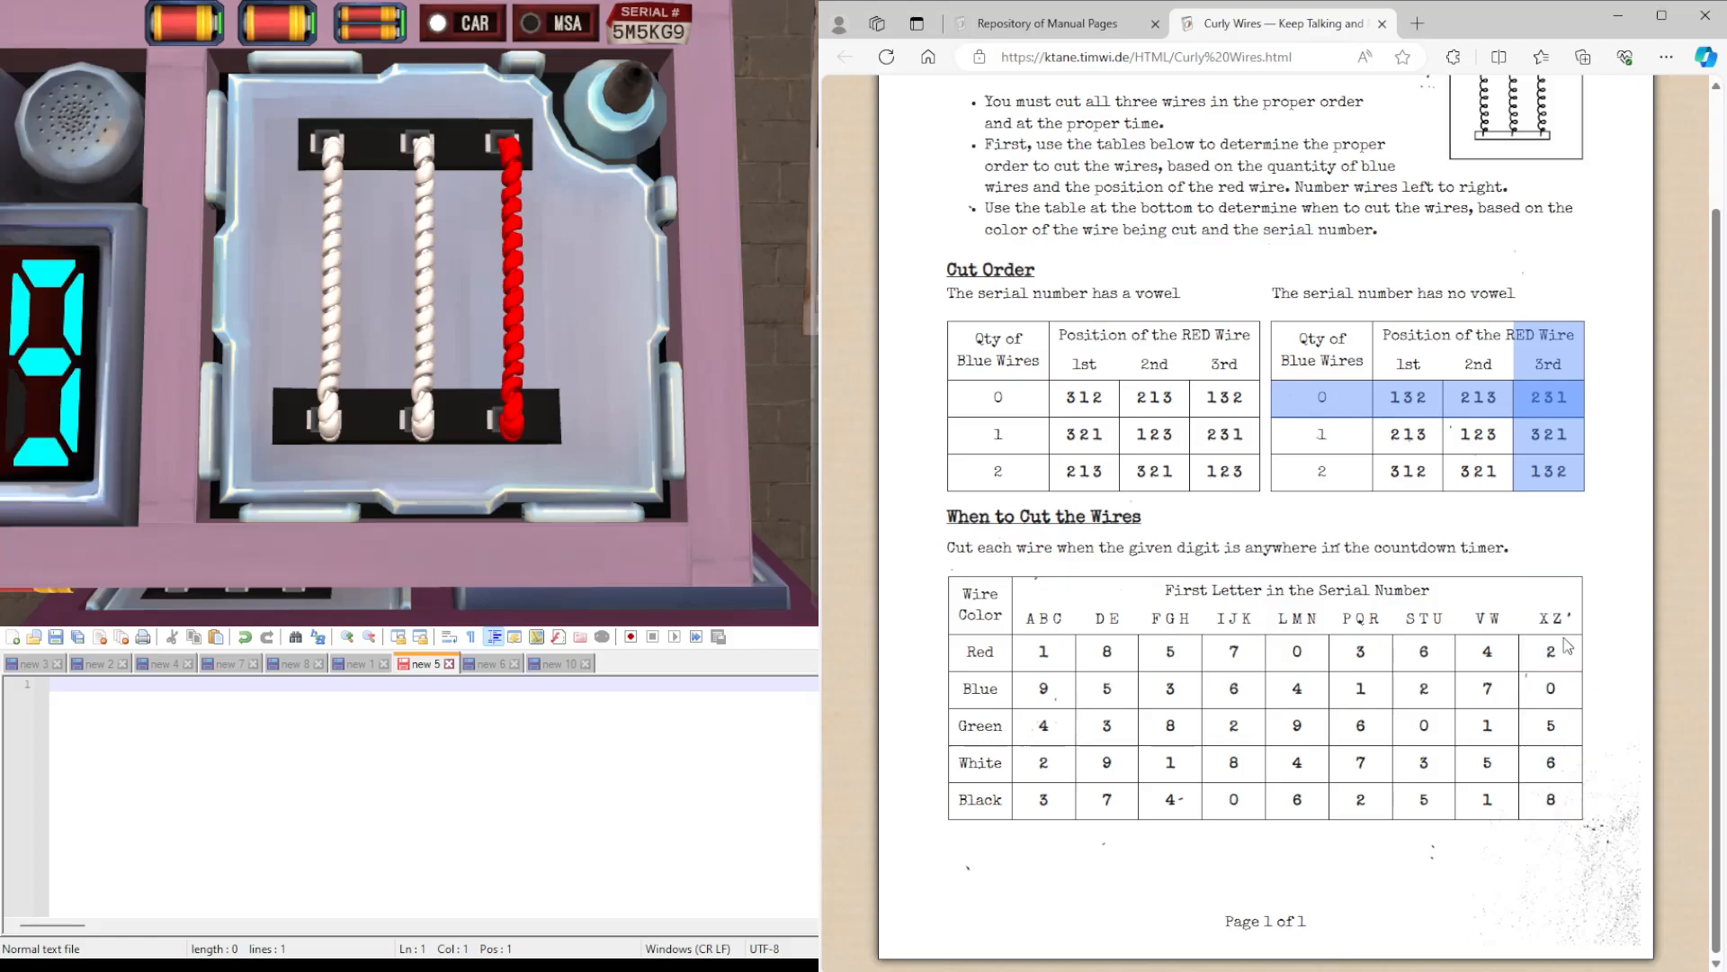
mouse_move(1530, 672)
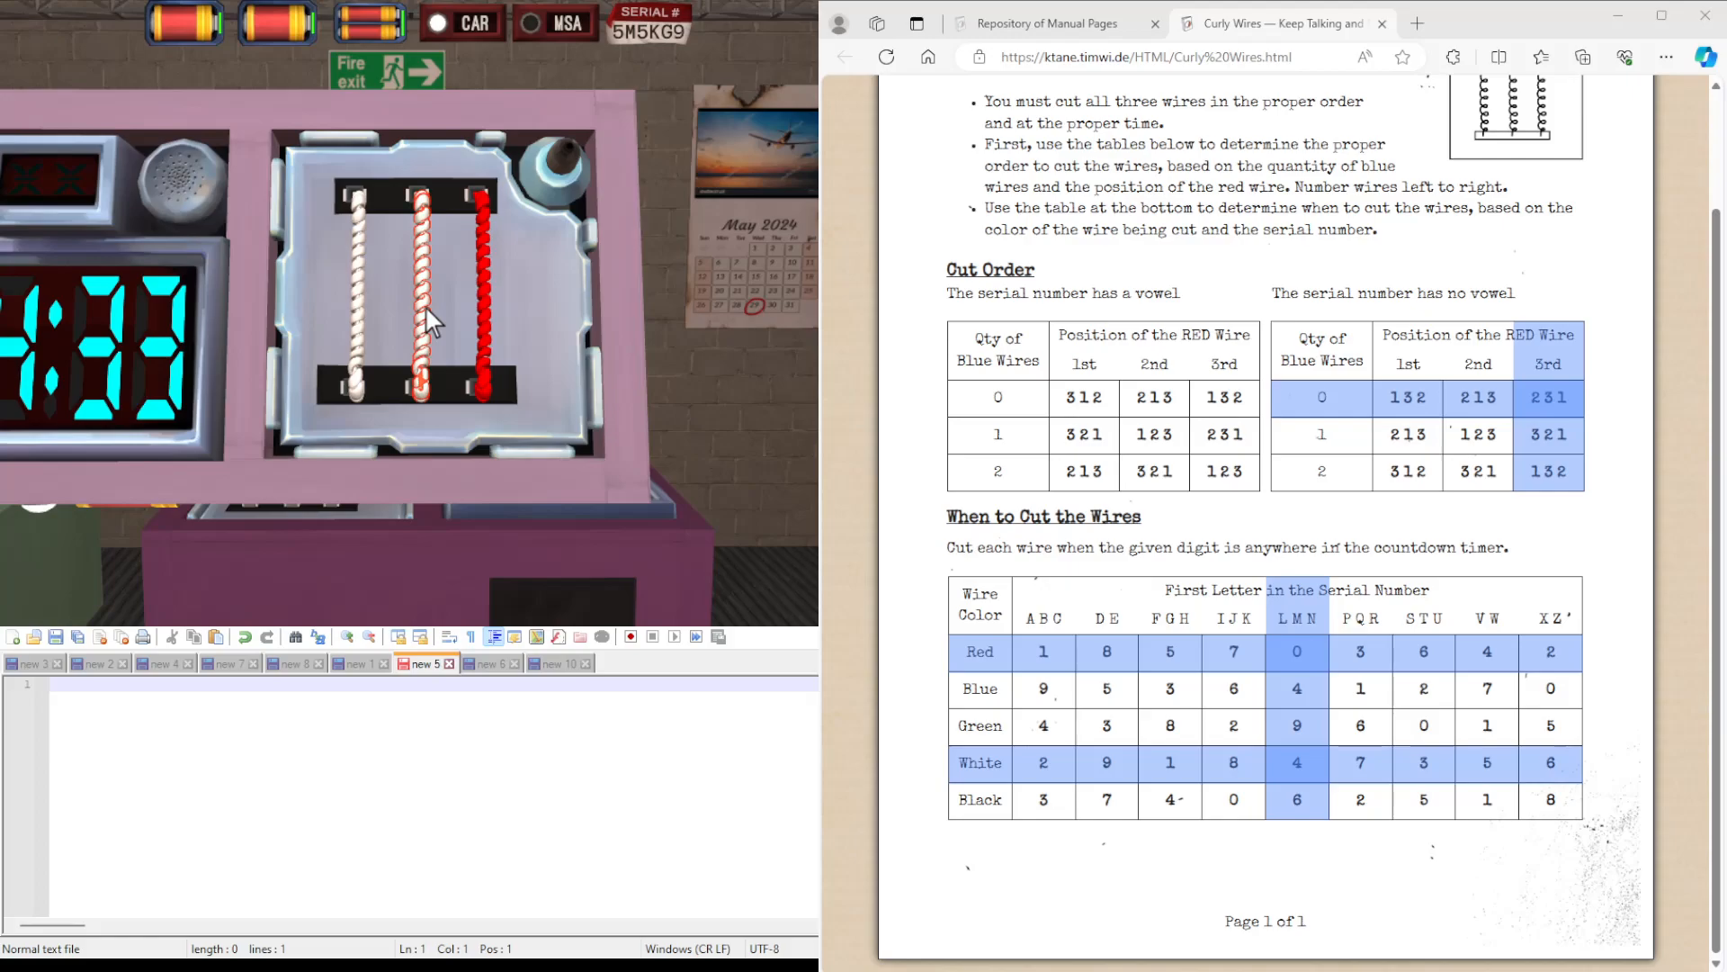
Cut the middle white curly wire when the timer shows a 4, defusing the bomb.
left_click(419, 297)
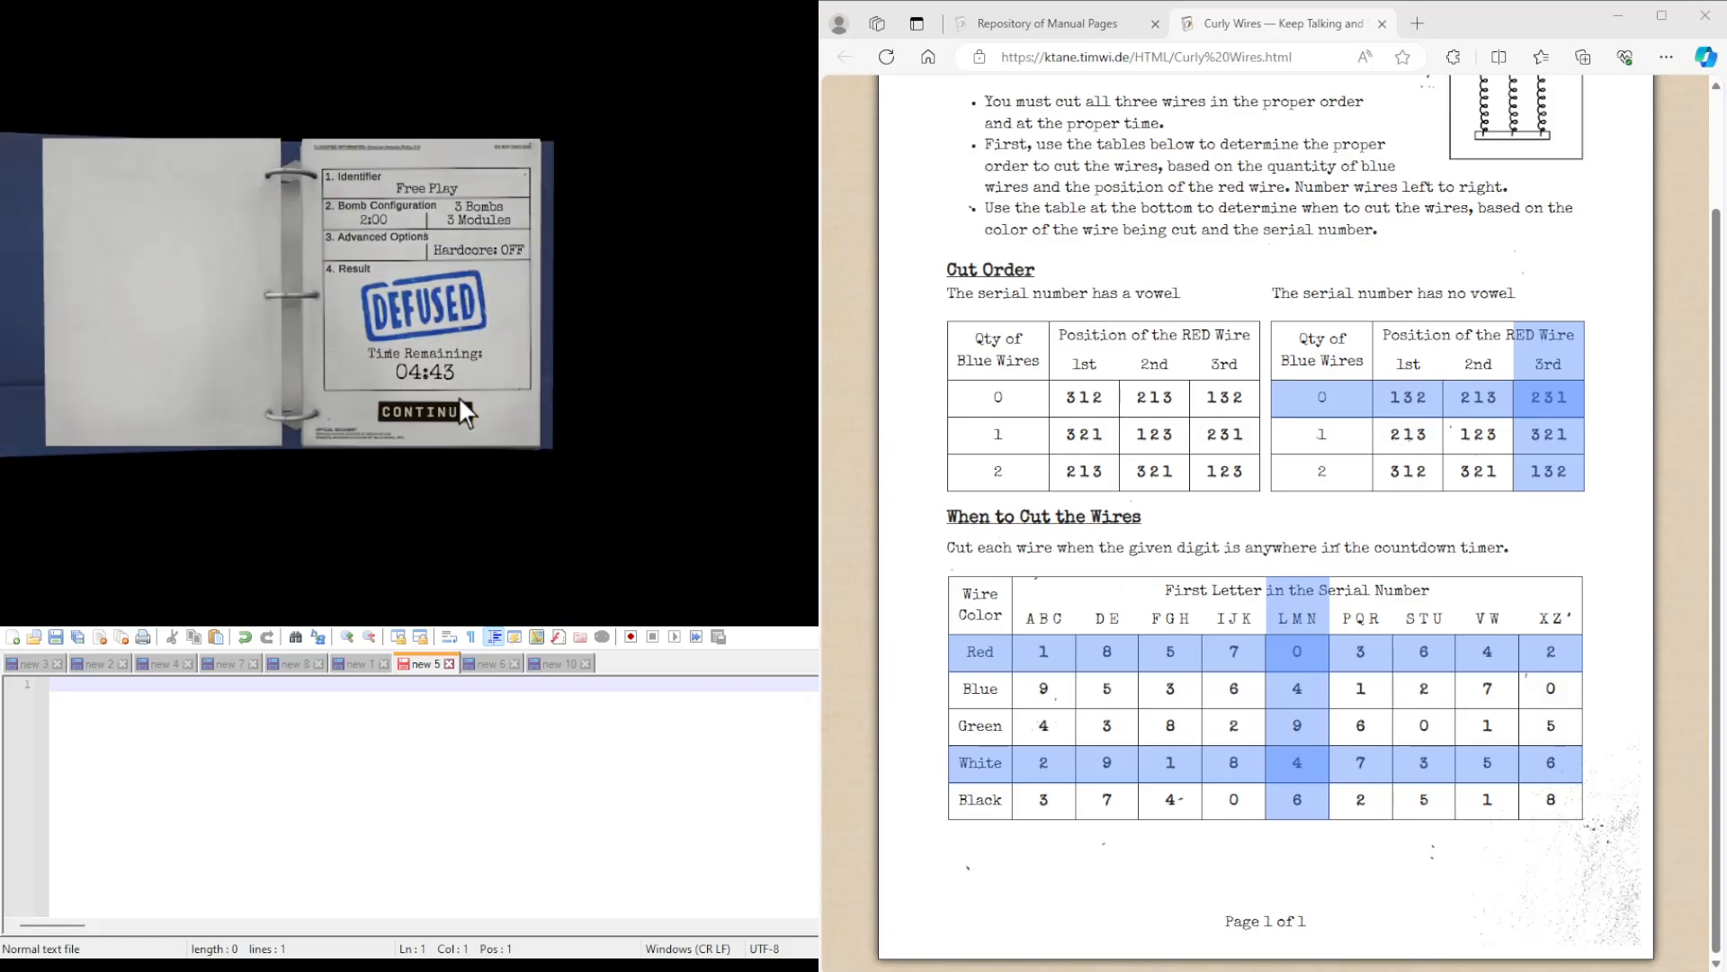
Continue from the results and play the next set of three Curly Wires bombs.
left_click(423, 410)
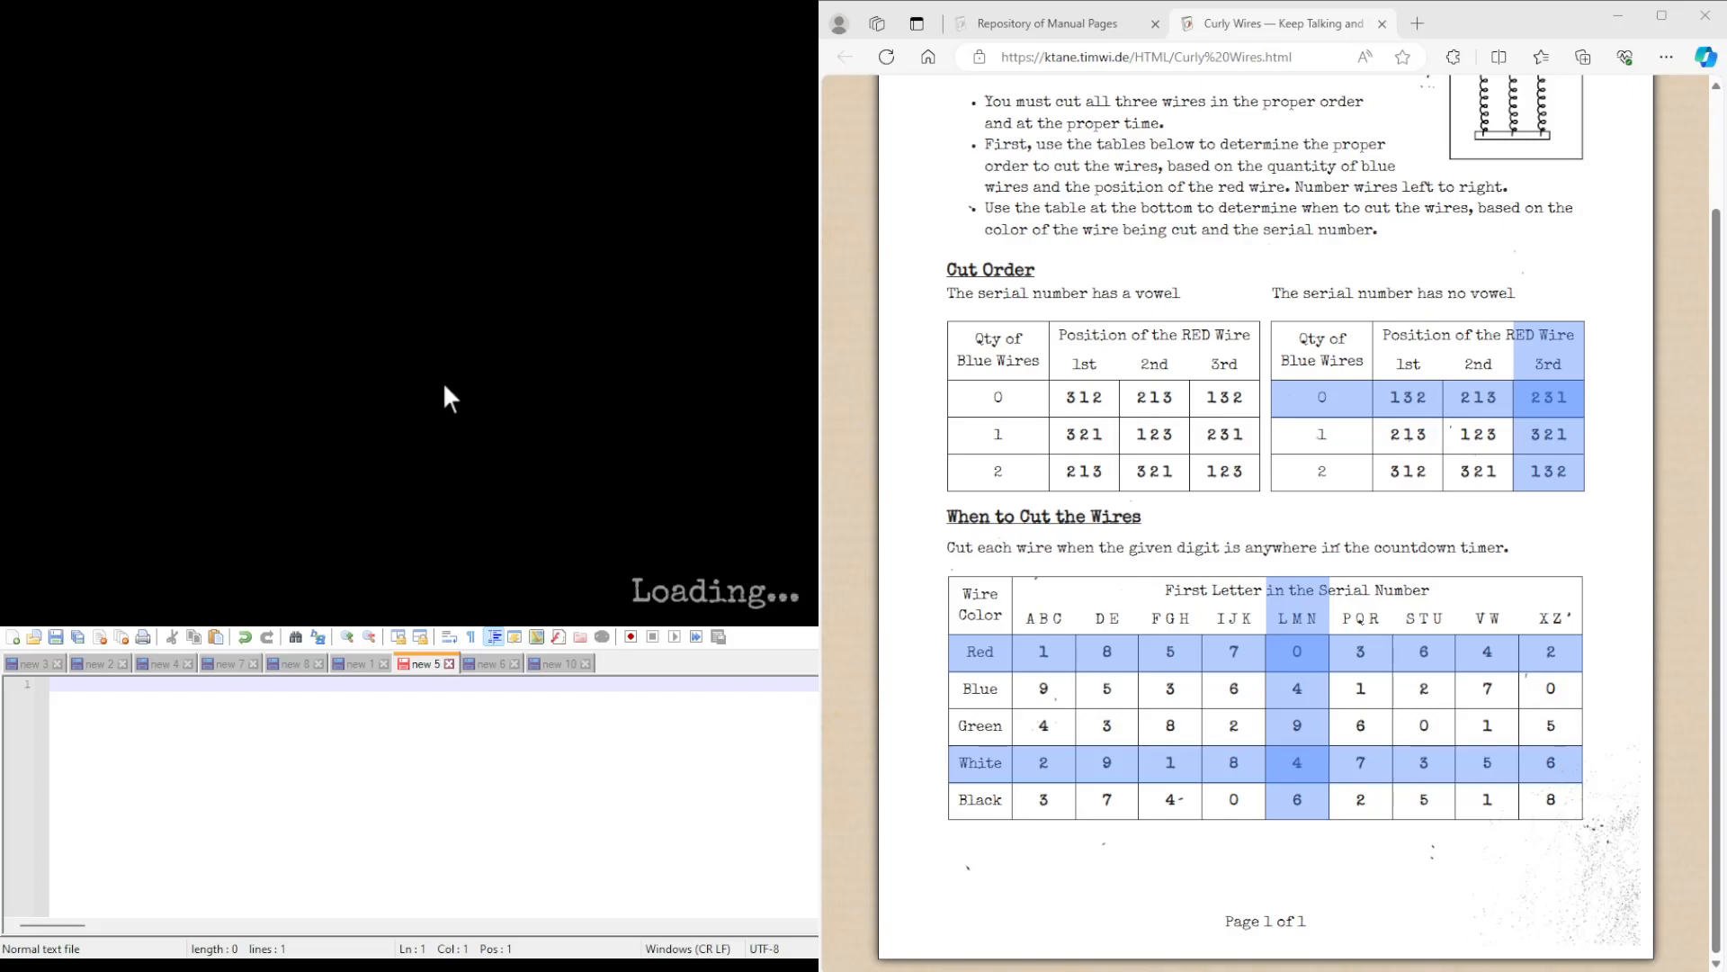
mouse_move(399, 338)
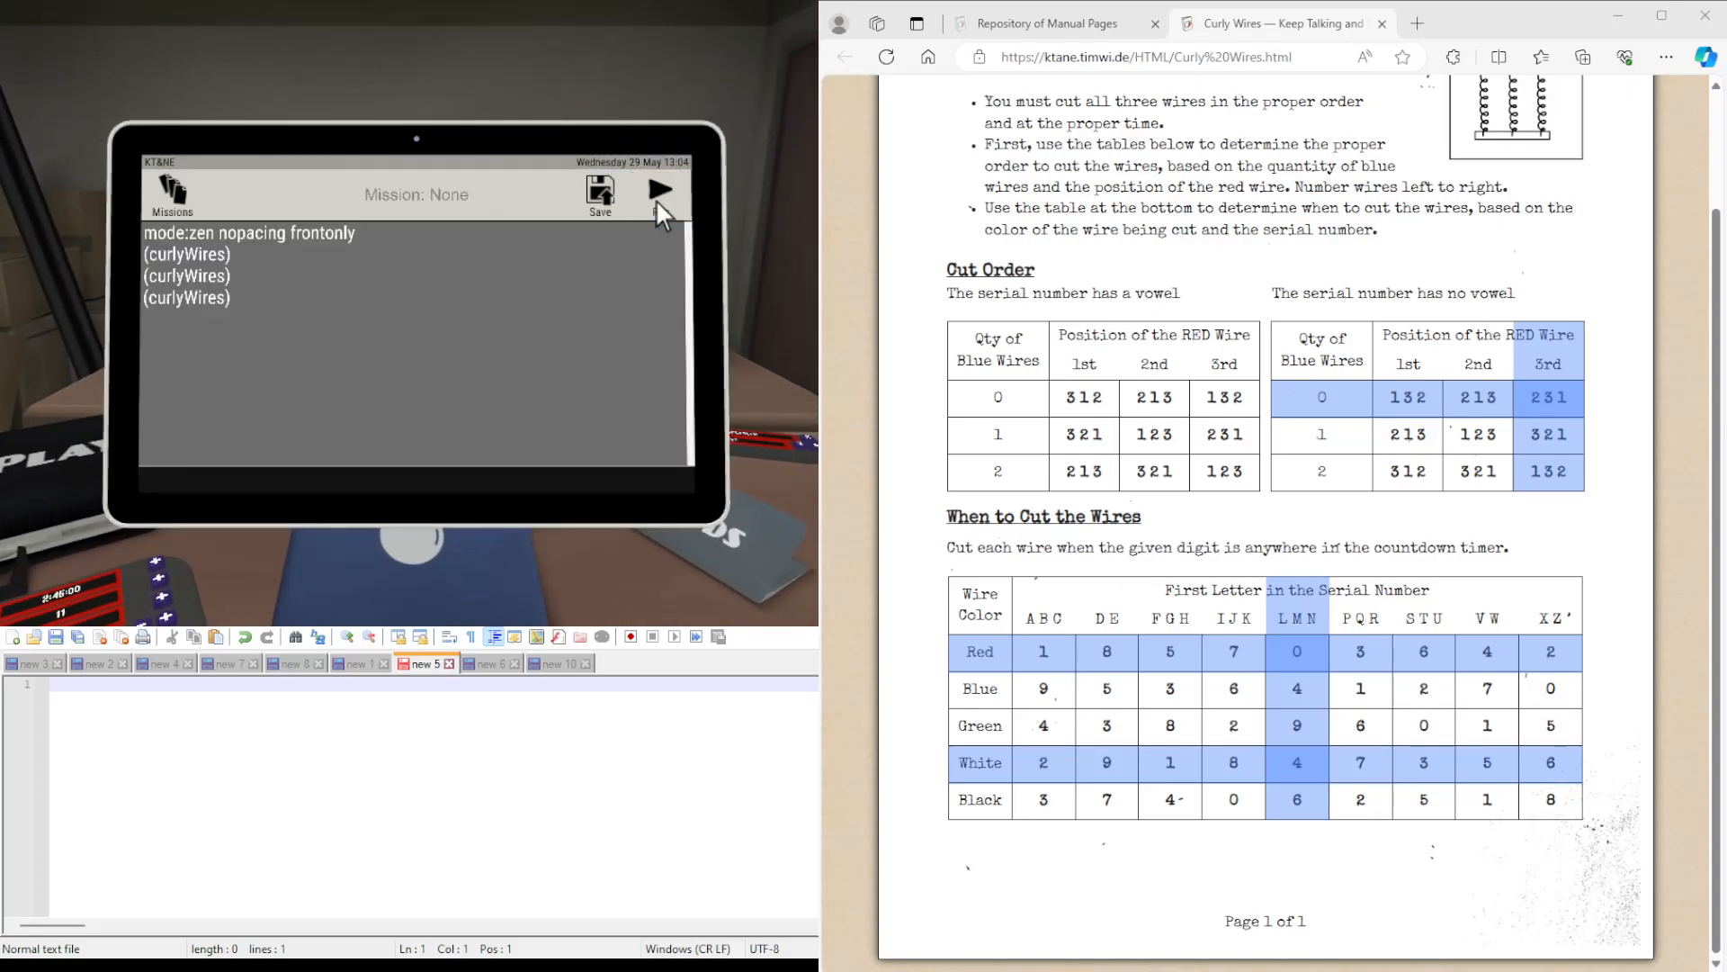
left_click(661, 189)
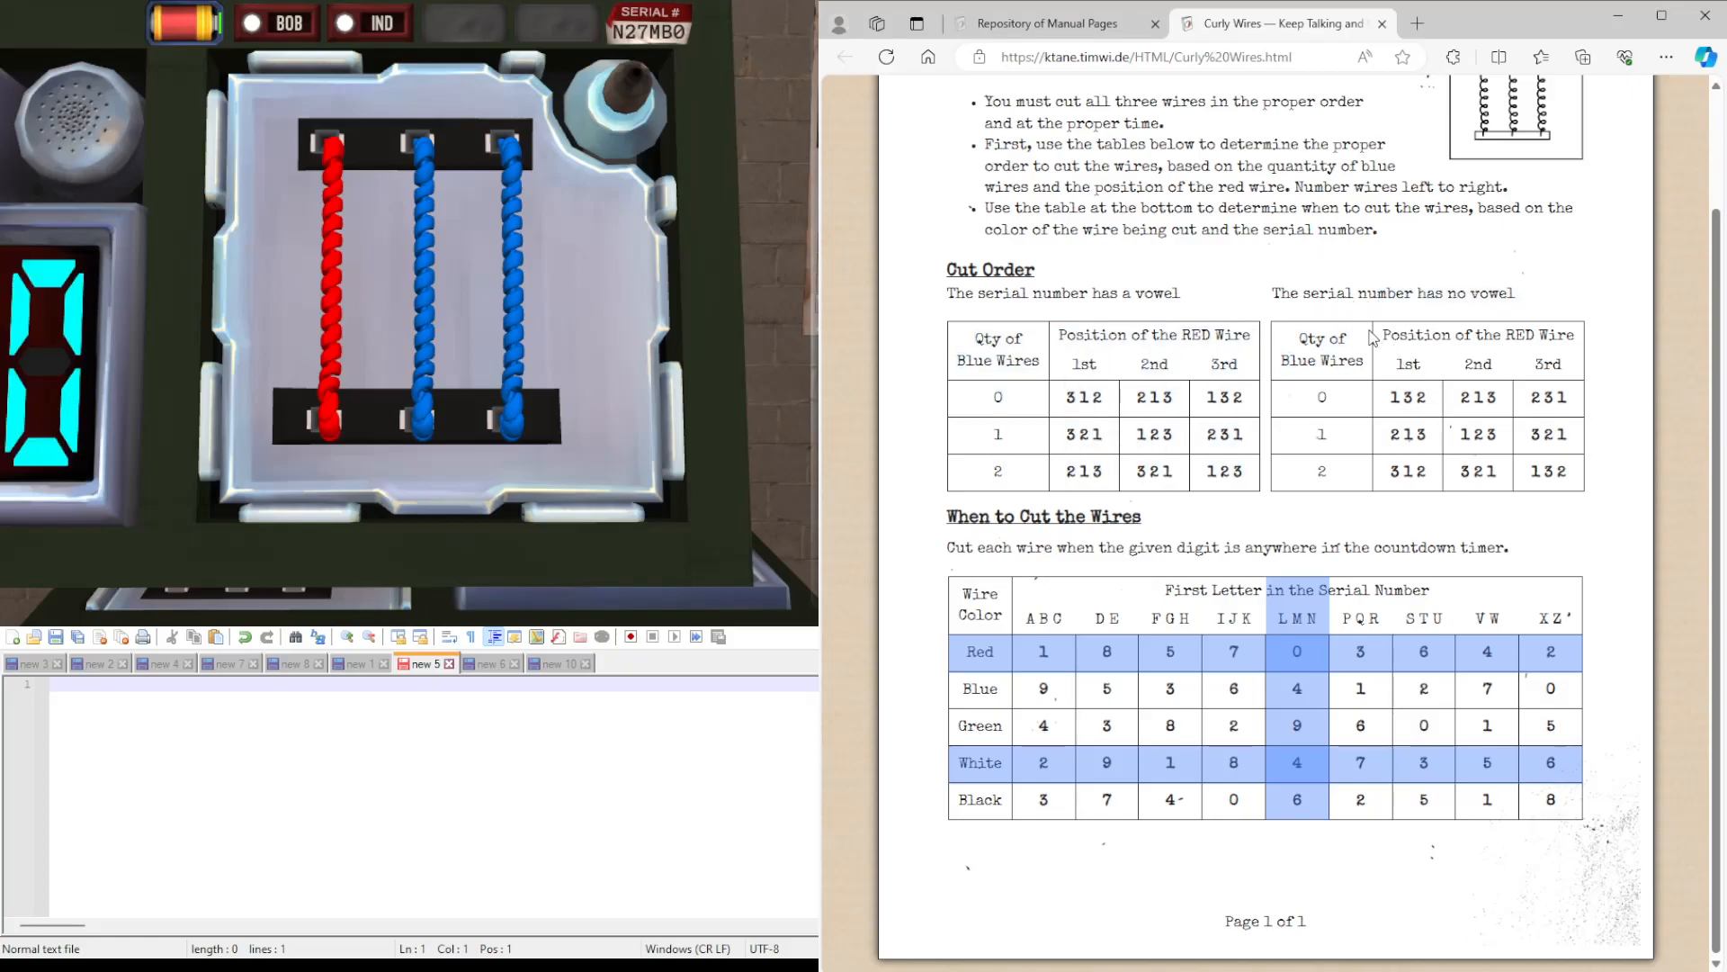
mouse_move(1360, 365)
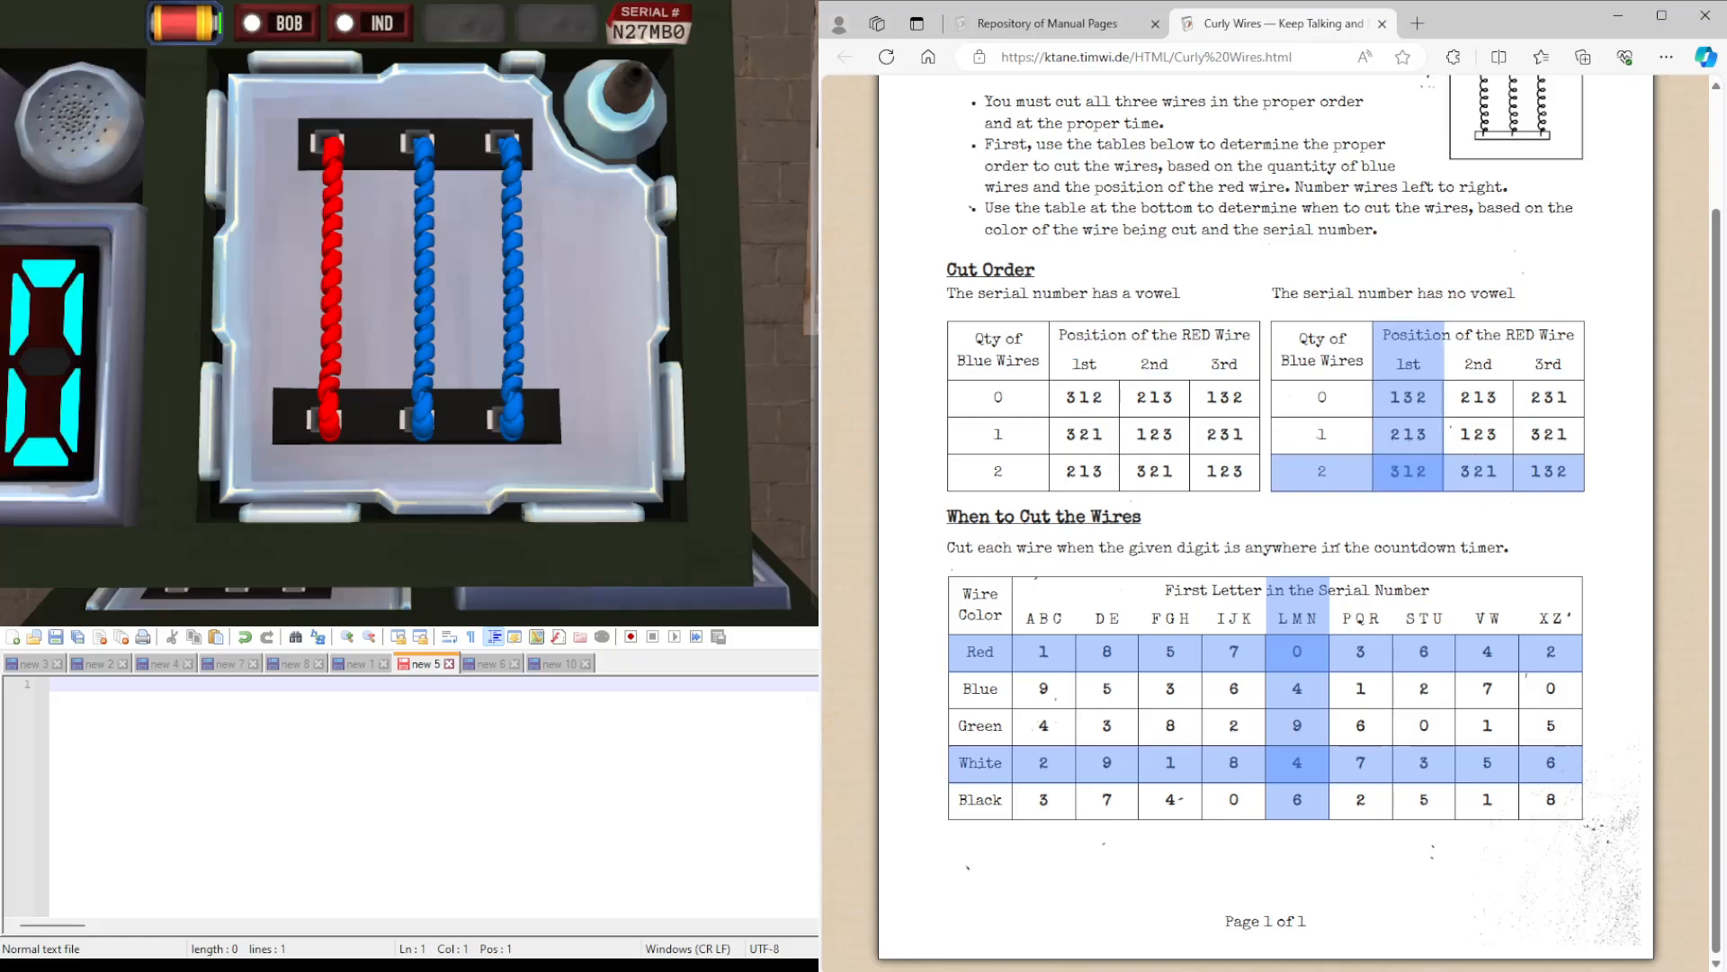
Note cut order 312 and wire colours BRB for the red-blue-blue module in Notepad++.
type("312")
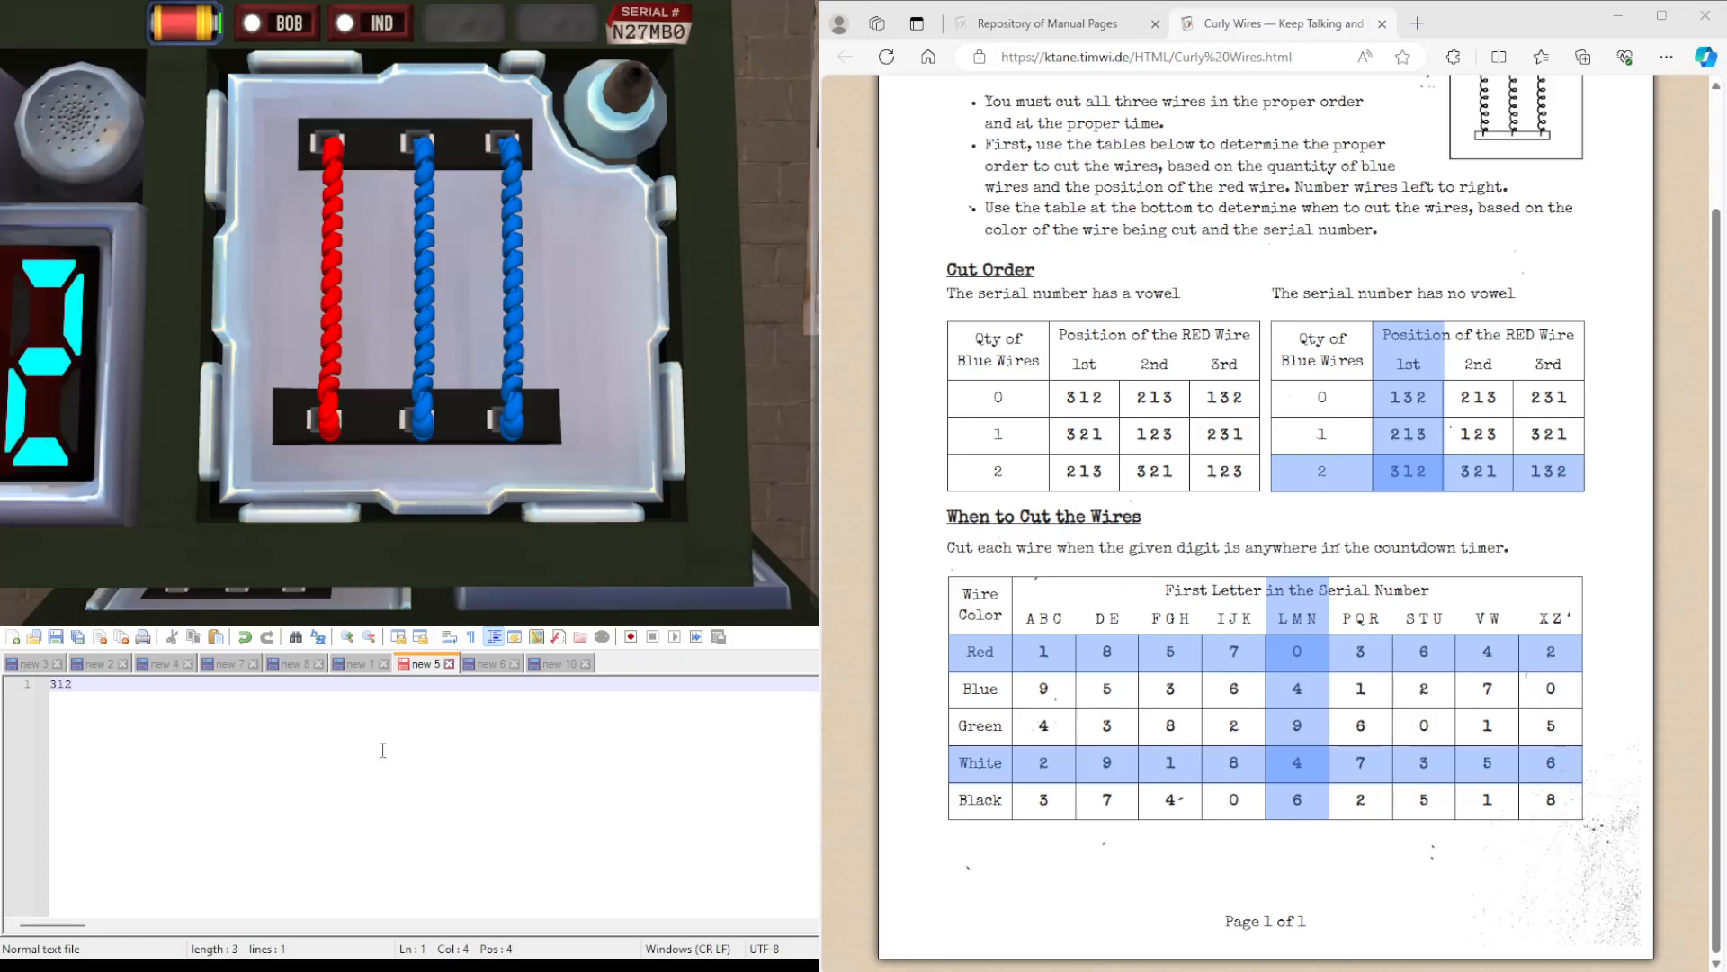
type("BRB")
type("404")
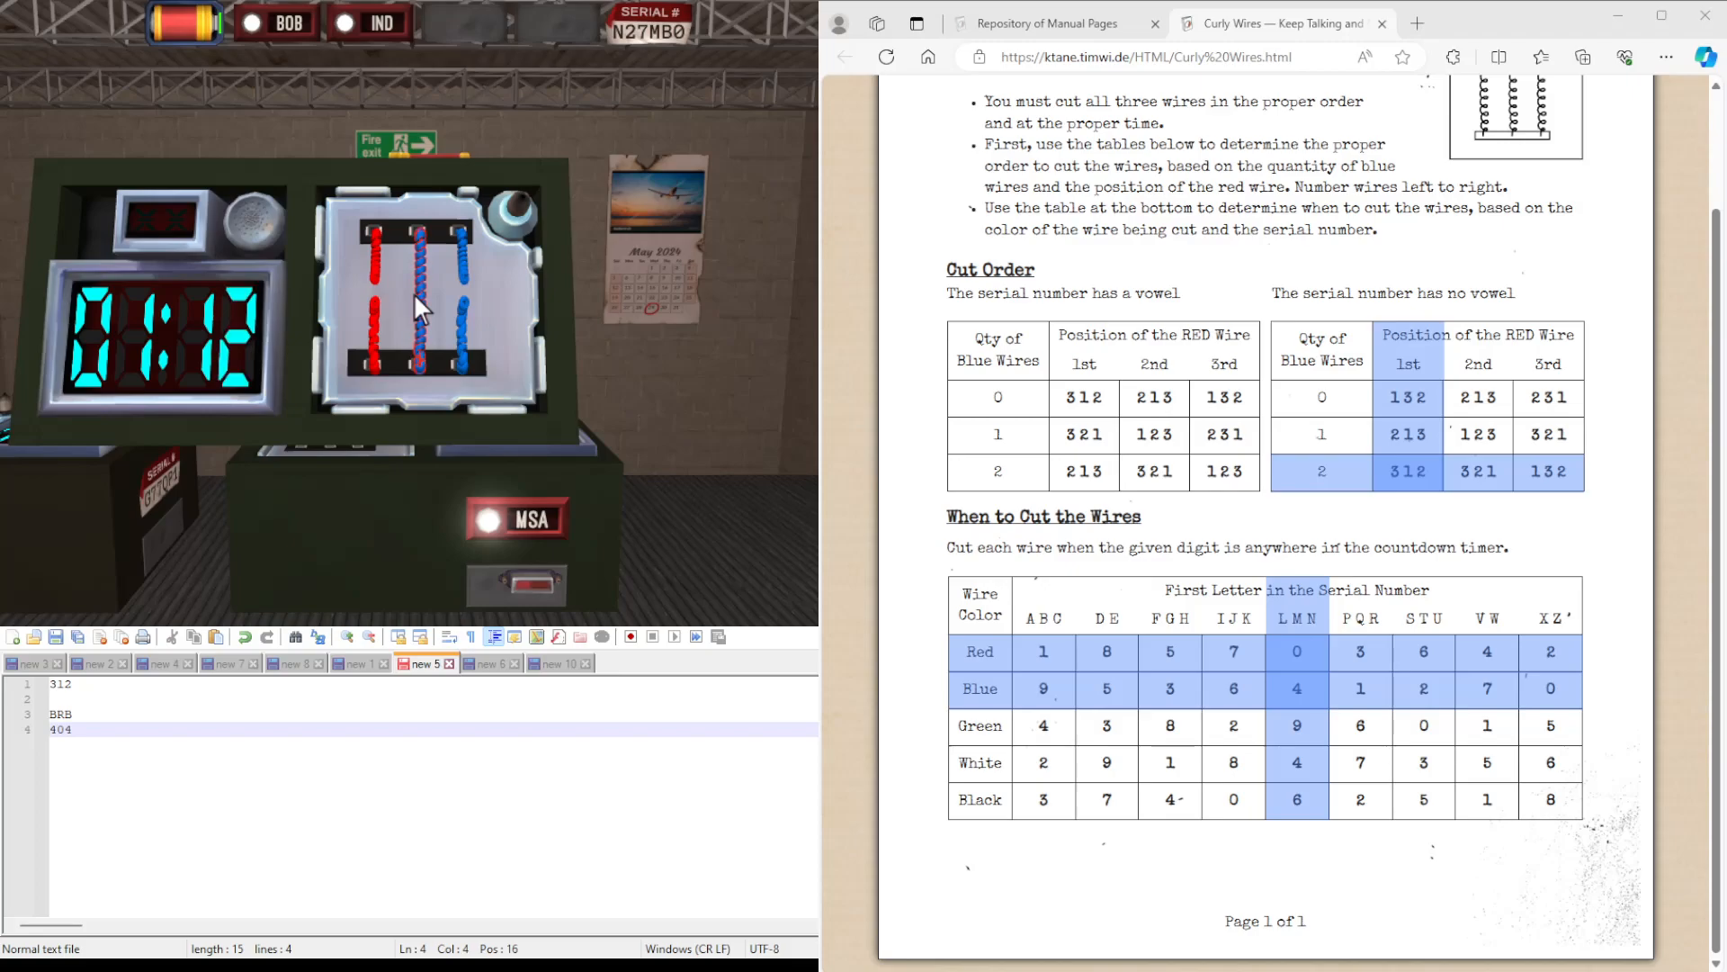
Cut the next red-blue-blue curly wire in the noted 312 order at its timer digit.
left_click(422, 302)
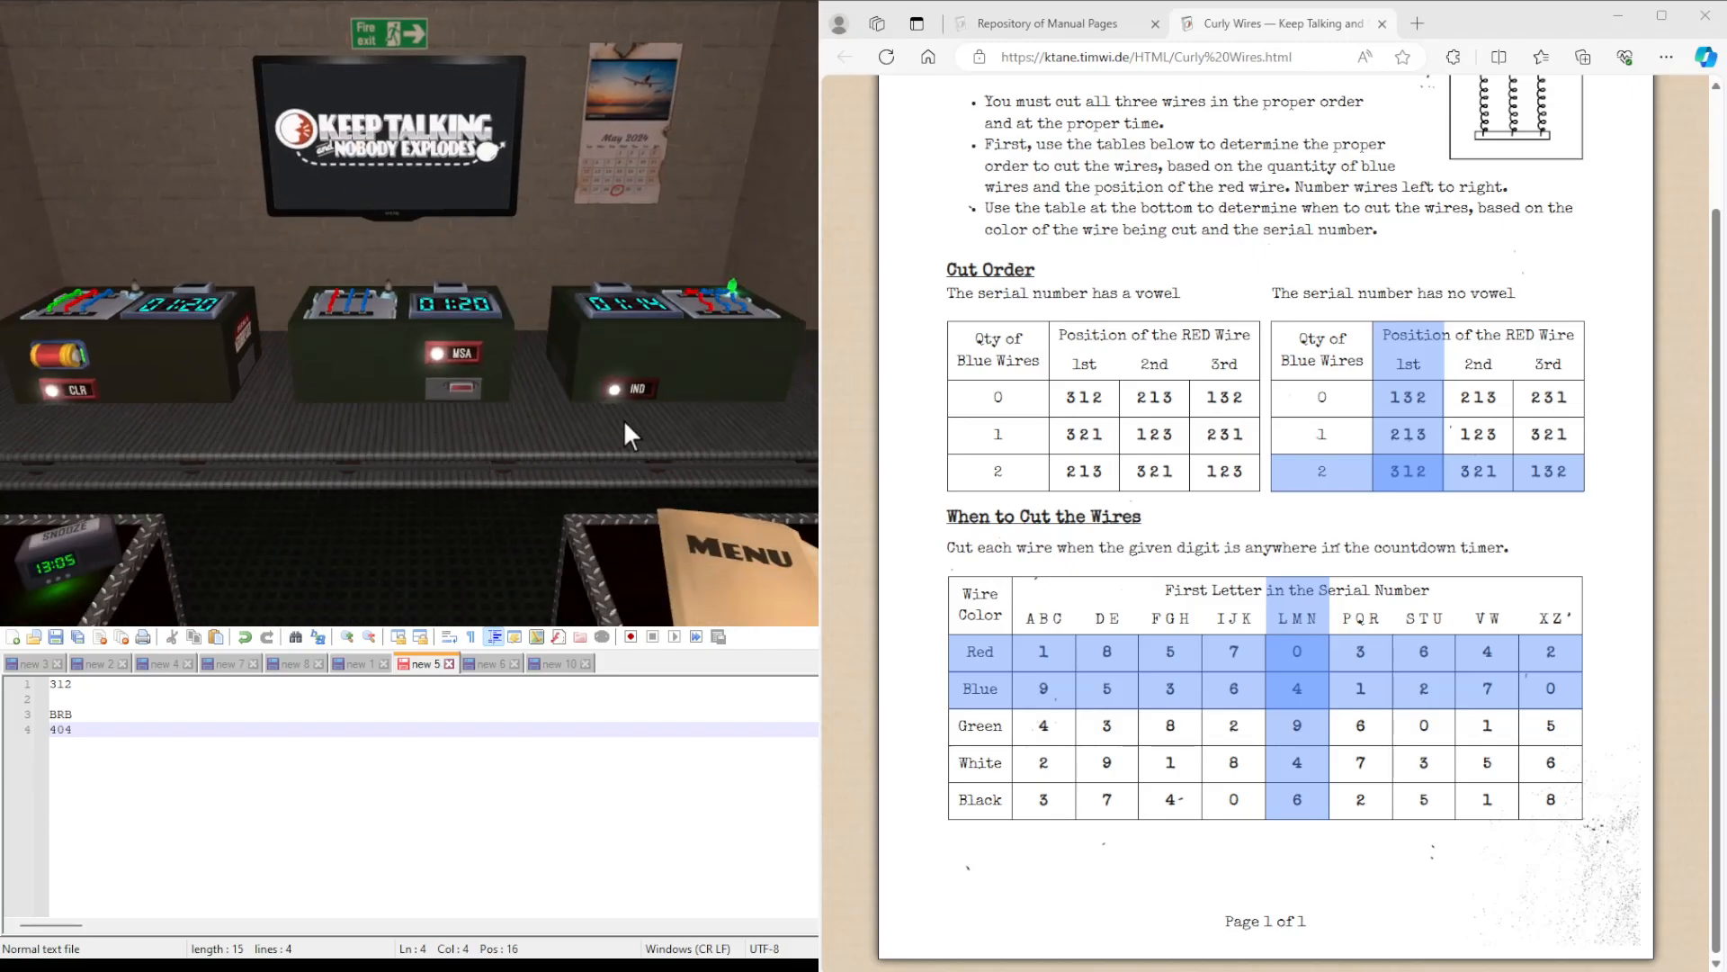
mouse_move(716, 524)
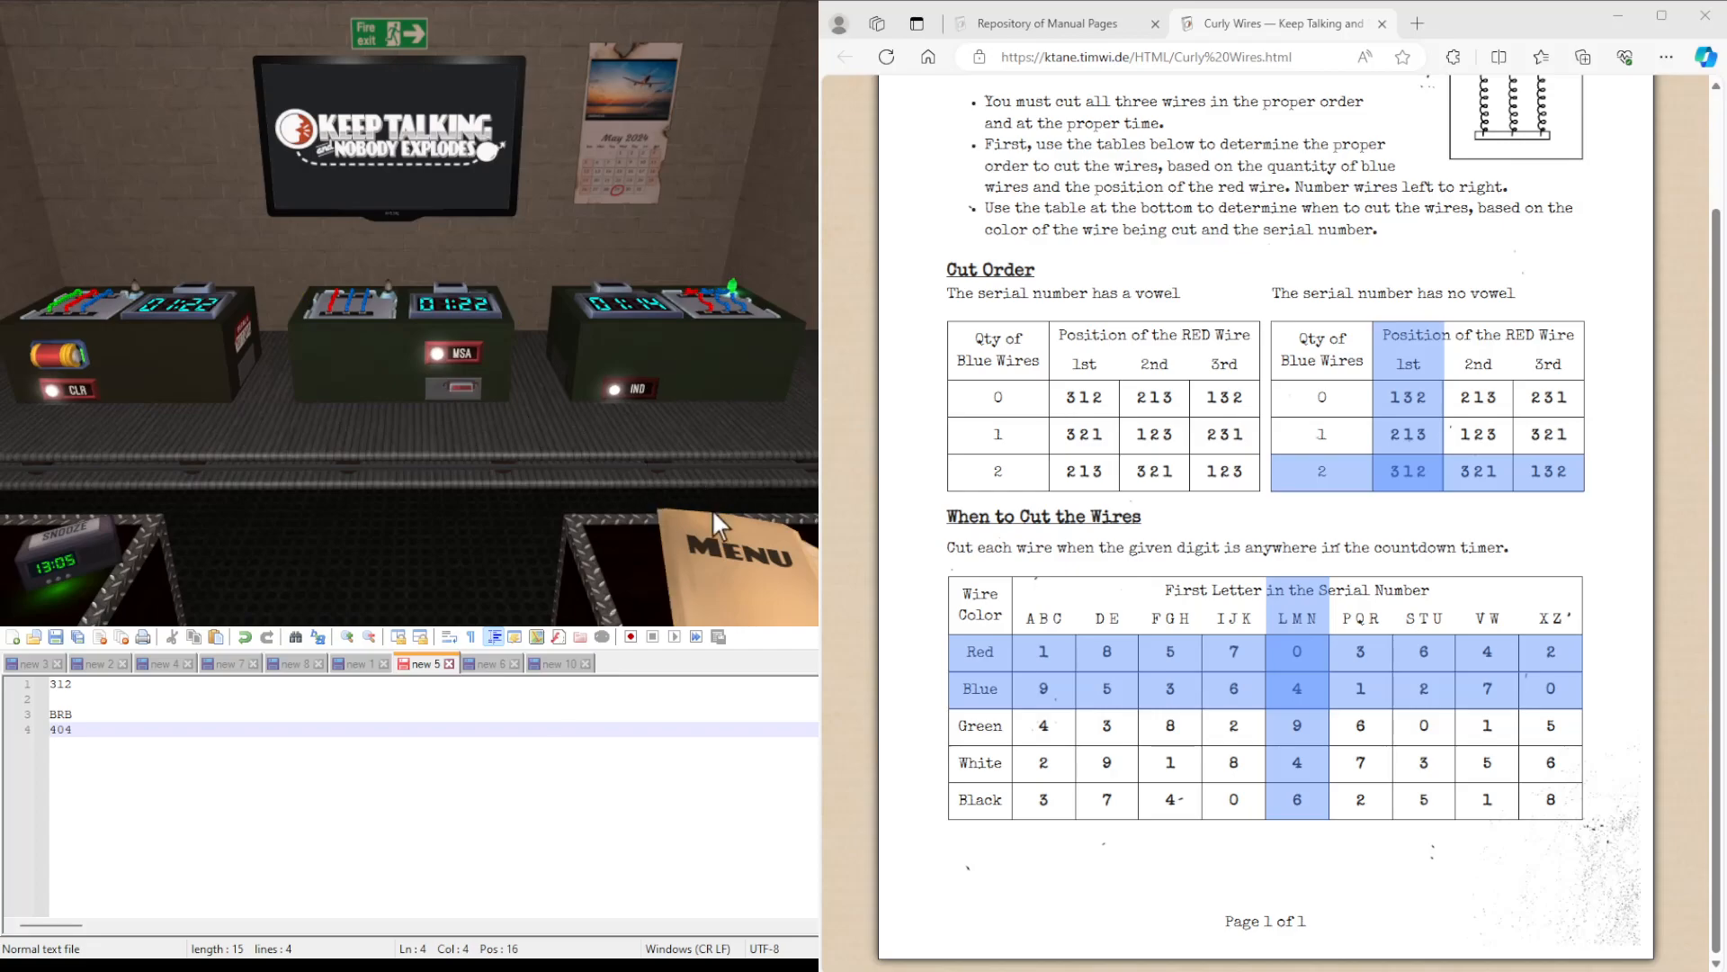